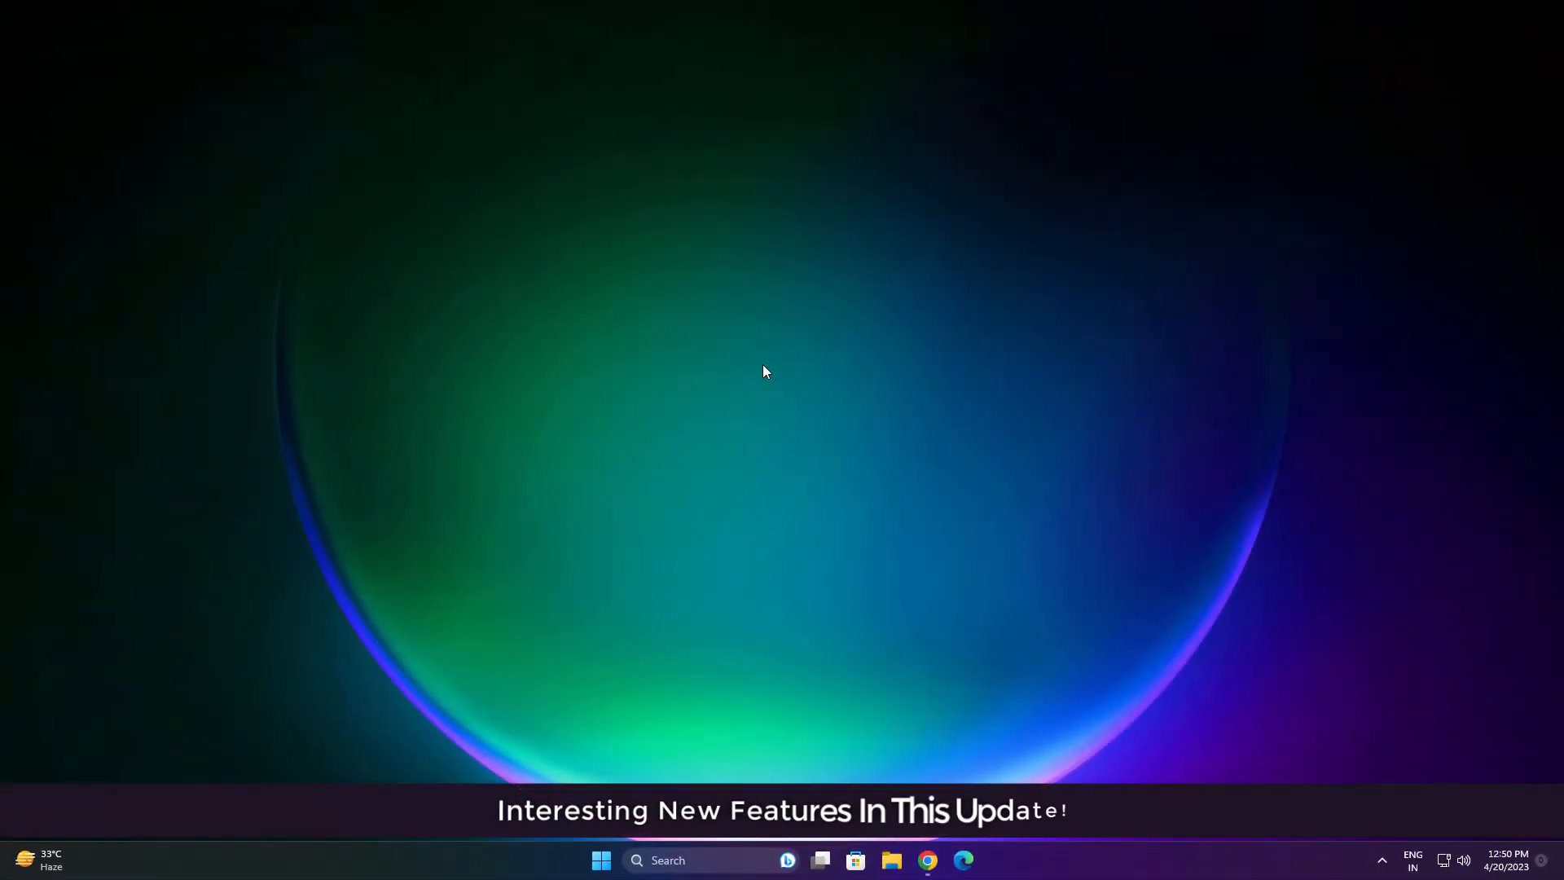
mouse_move(609, 709)
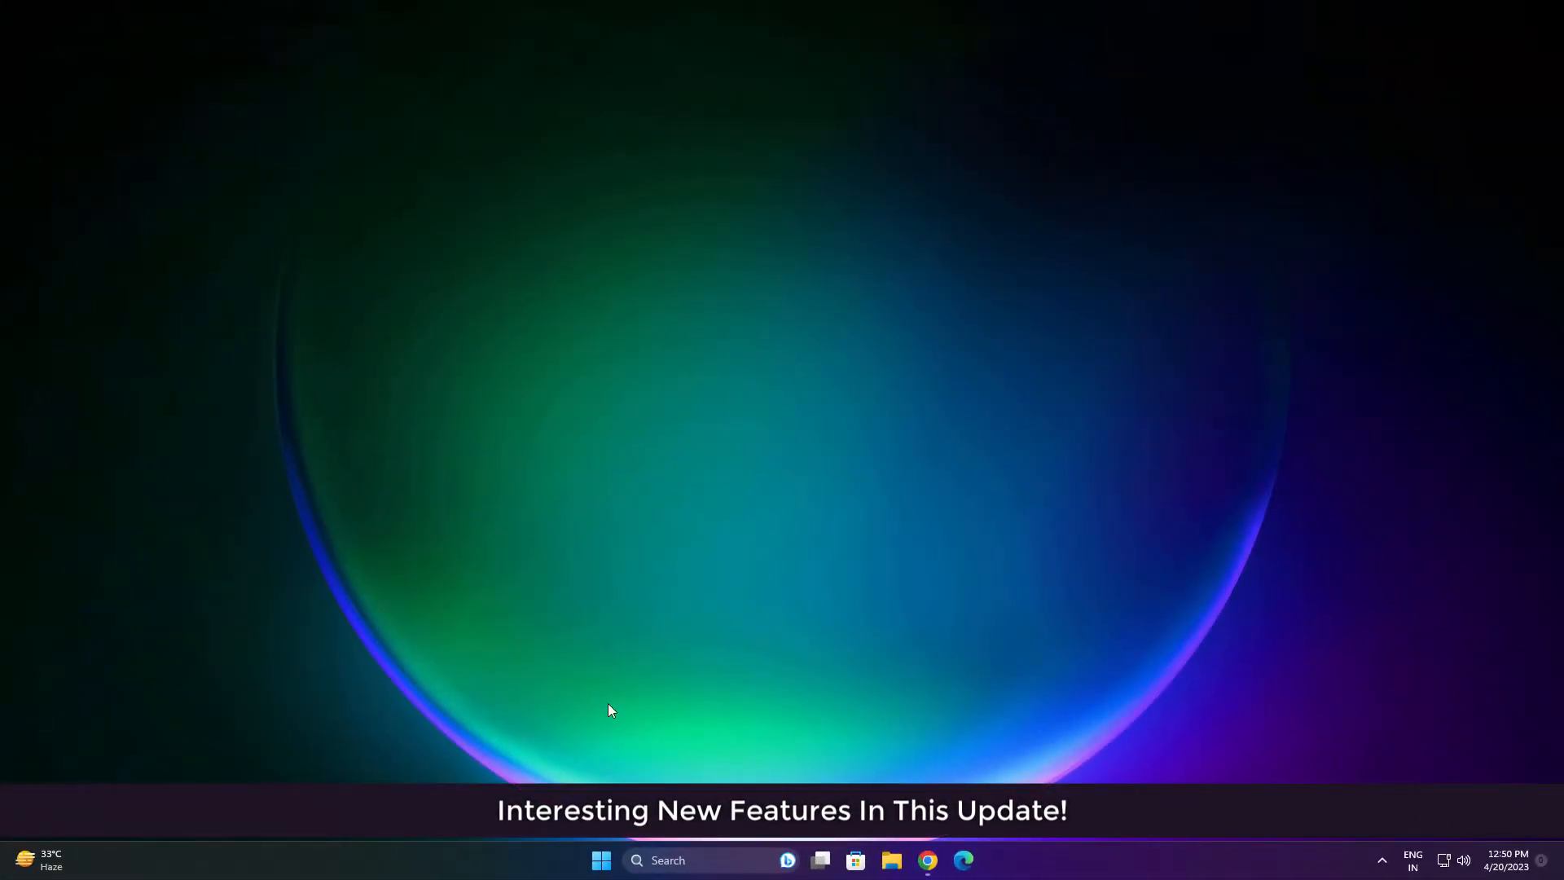
Show the Start menu with the 'What's new in Build 23440' recommendation visible.
click(601, 861)
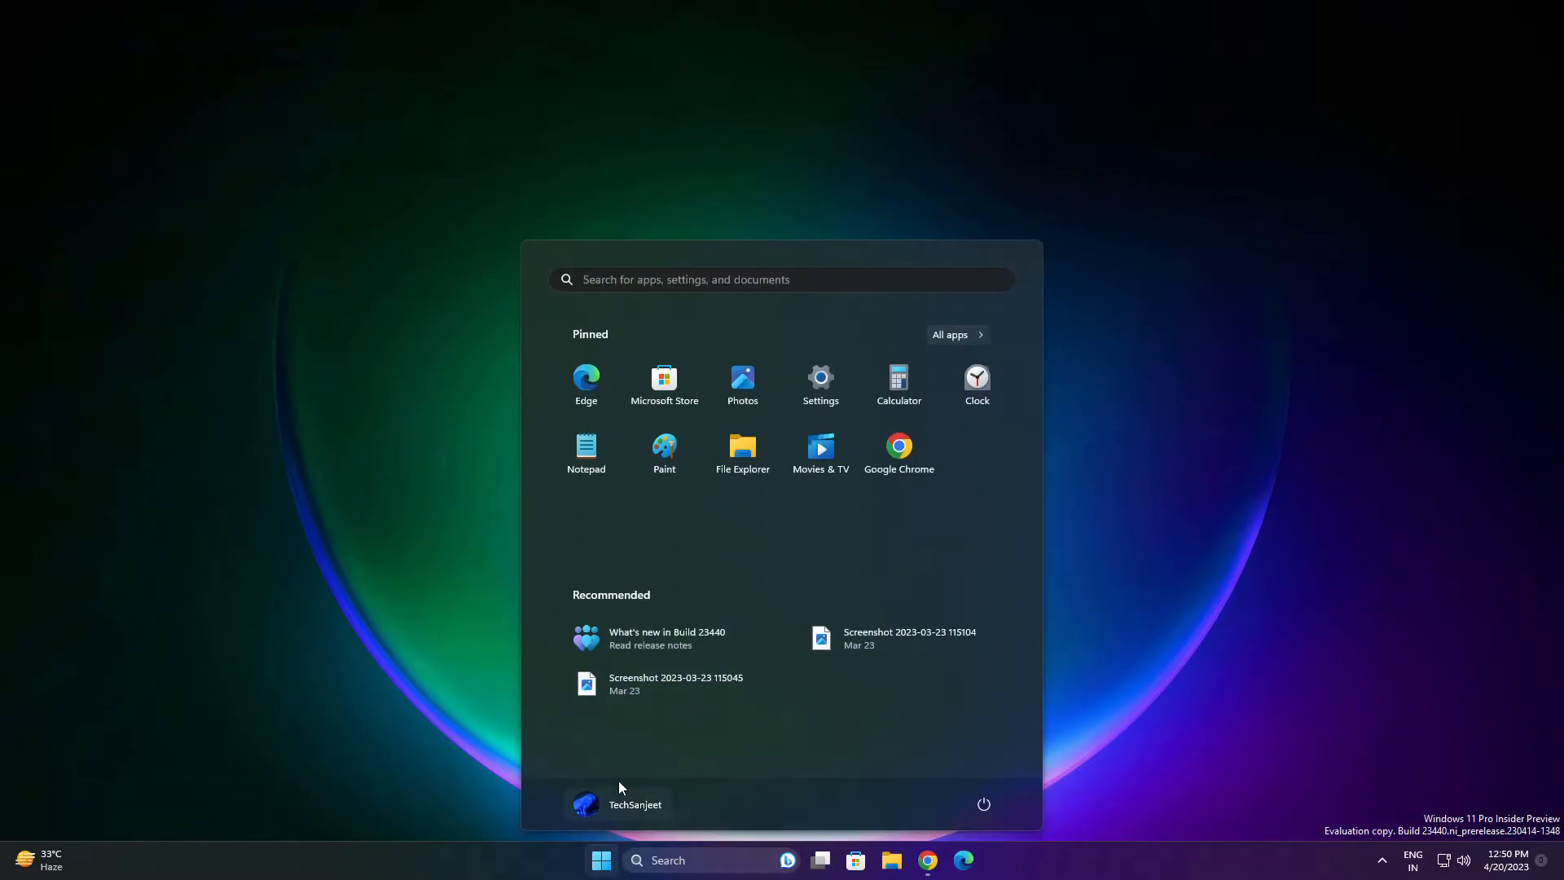
mouse_move(666, 637)
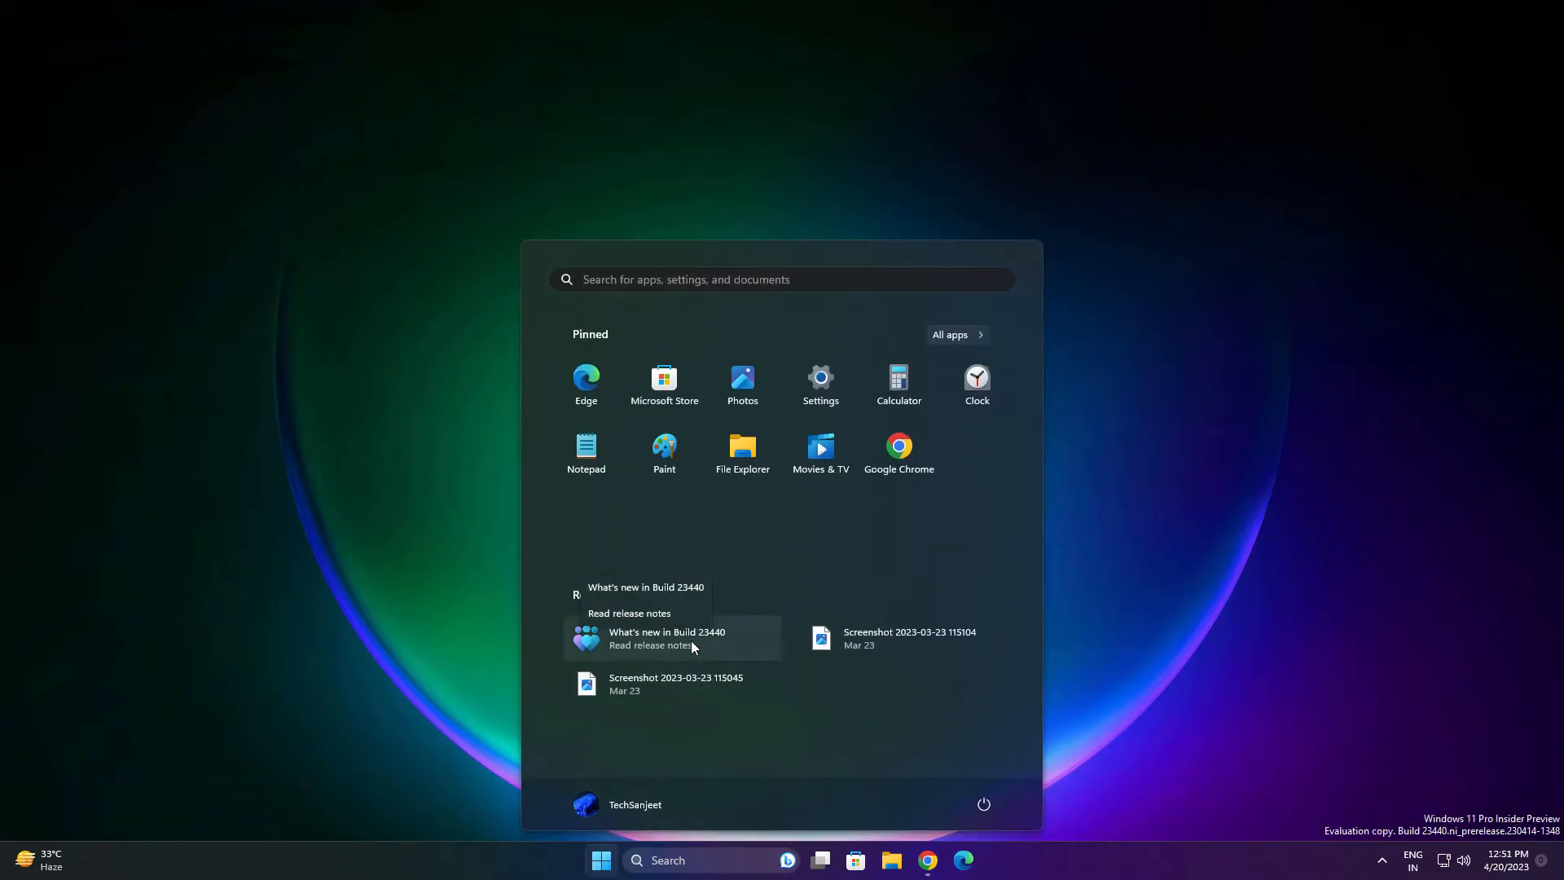
mouse_move(699, 657)
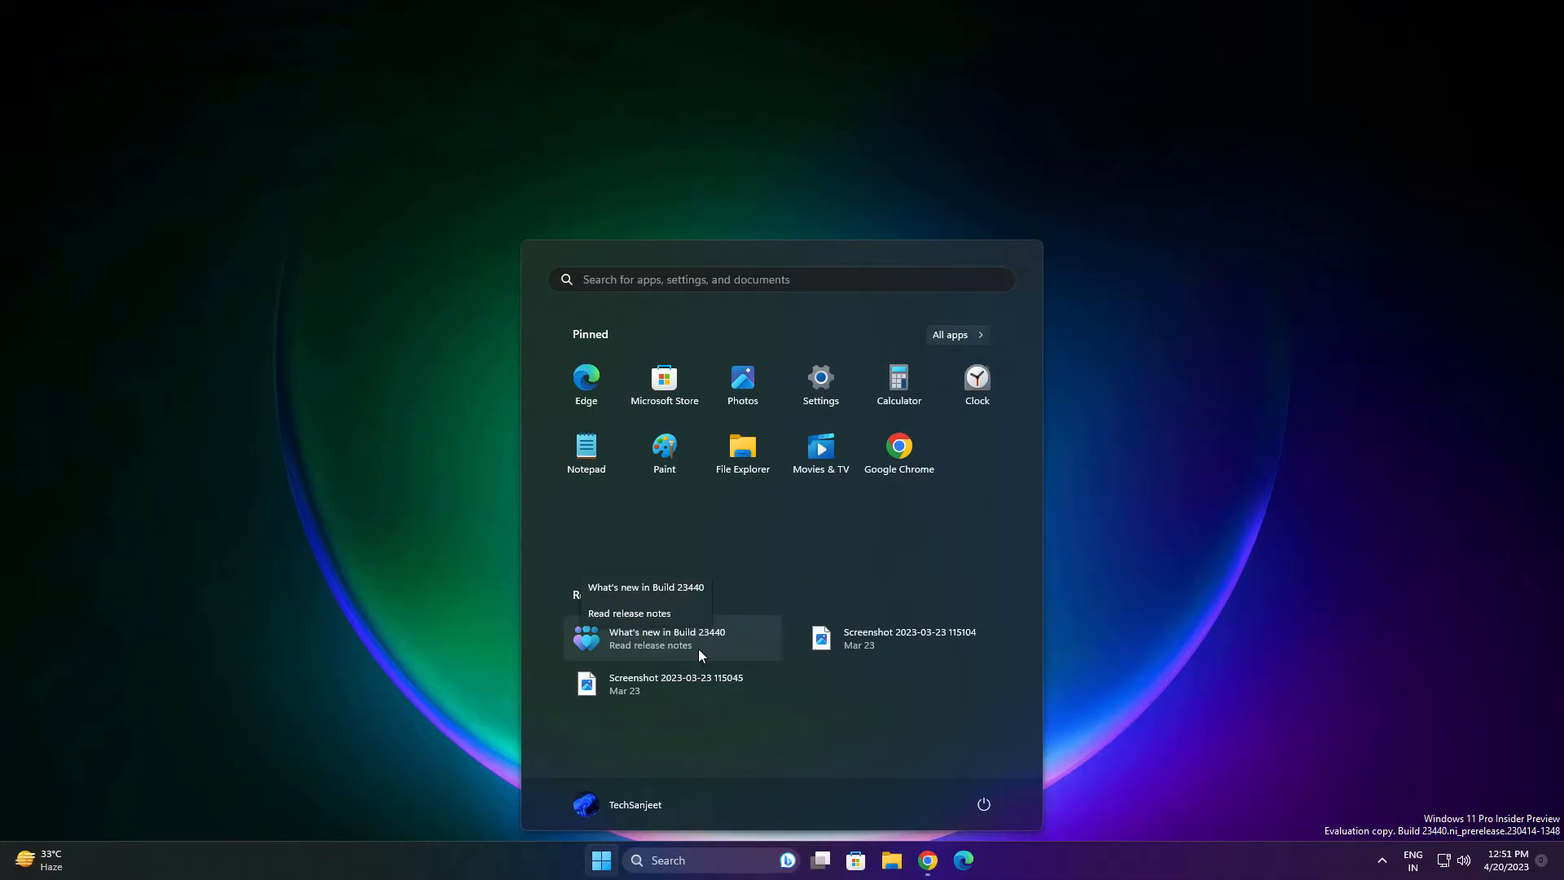
Open the 'What's new in Build 23440' recommendation in Chrome full screen.
click(666, 637)
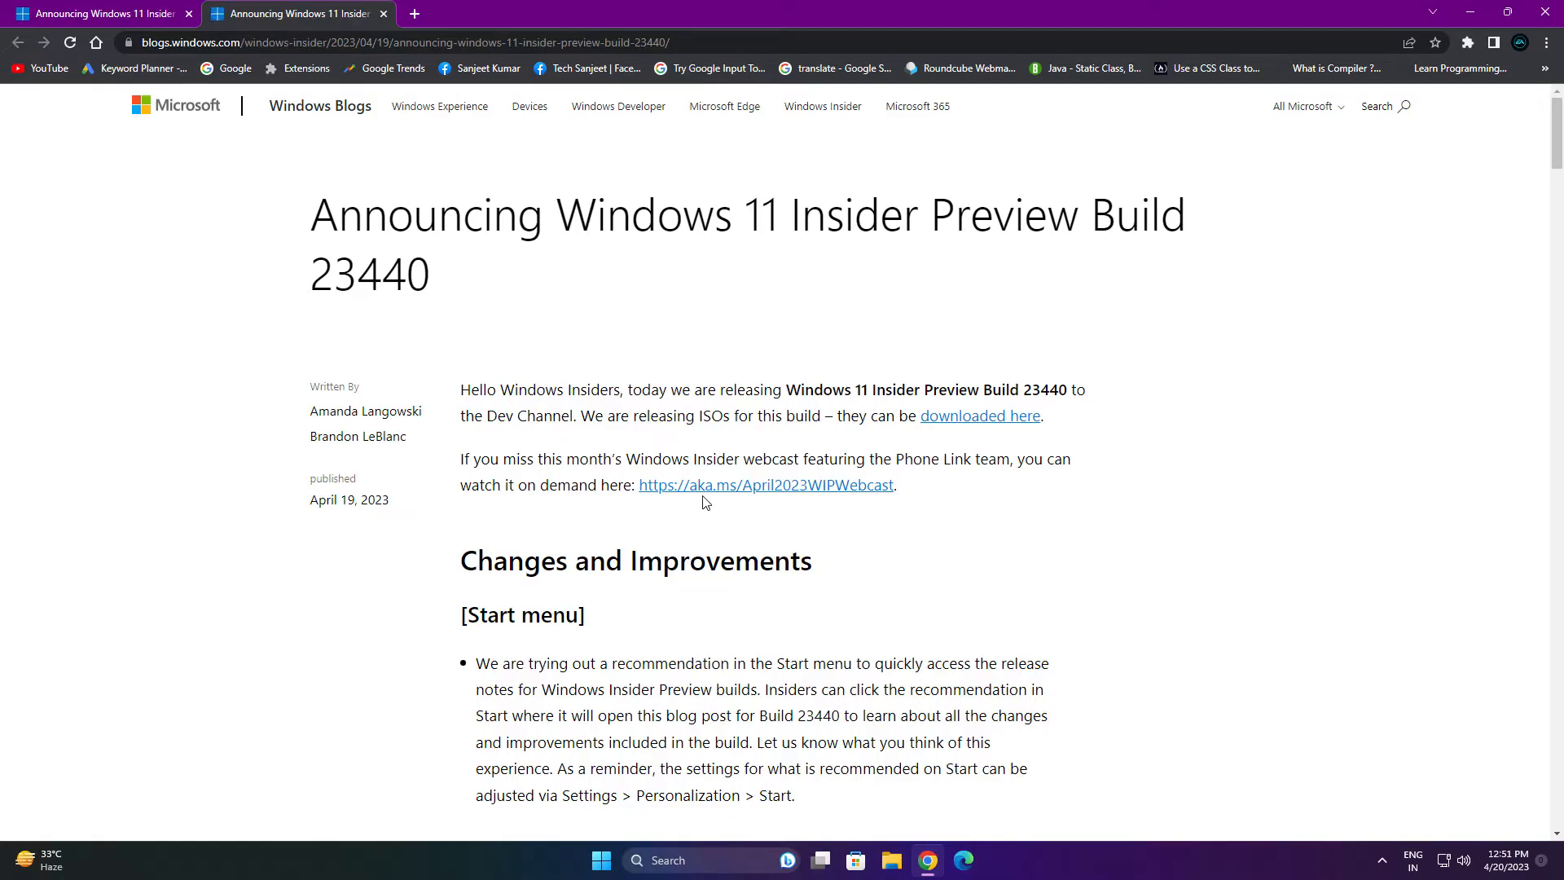
key(F11)
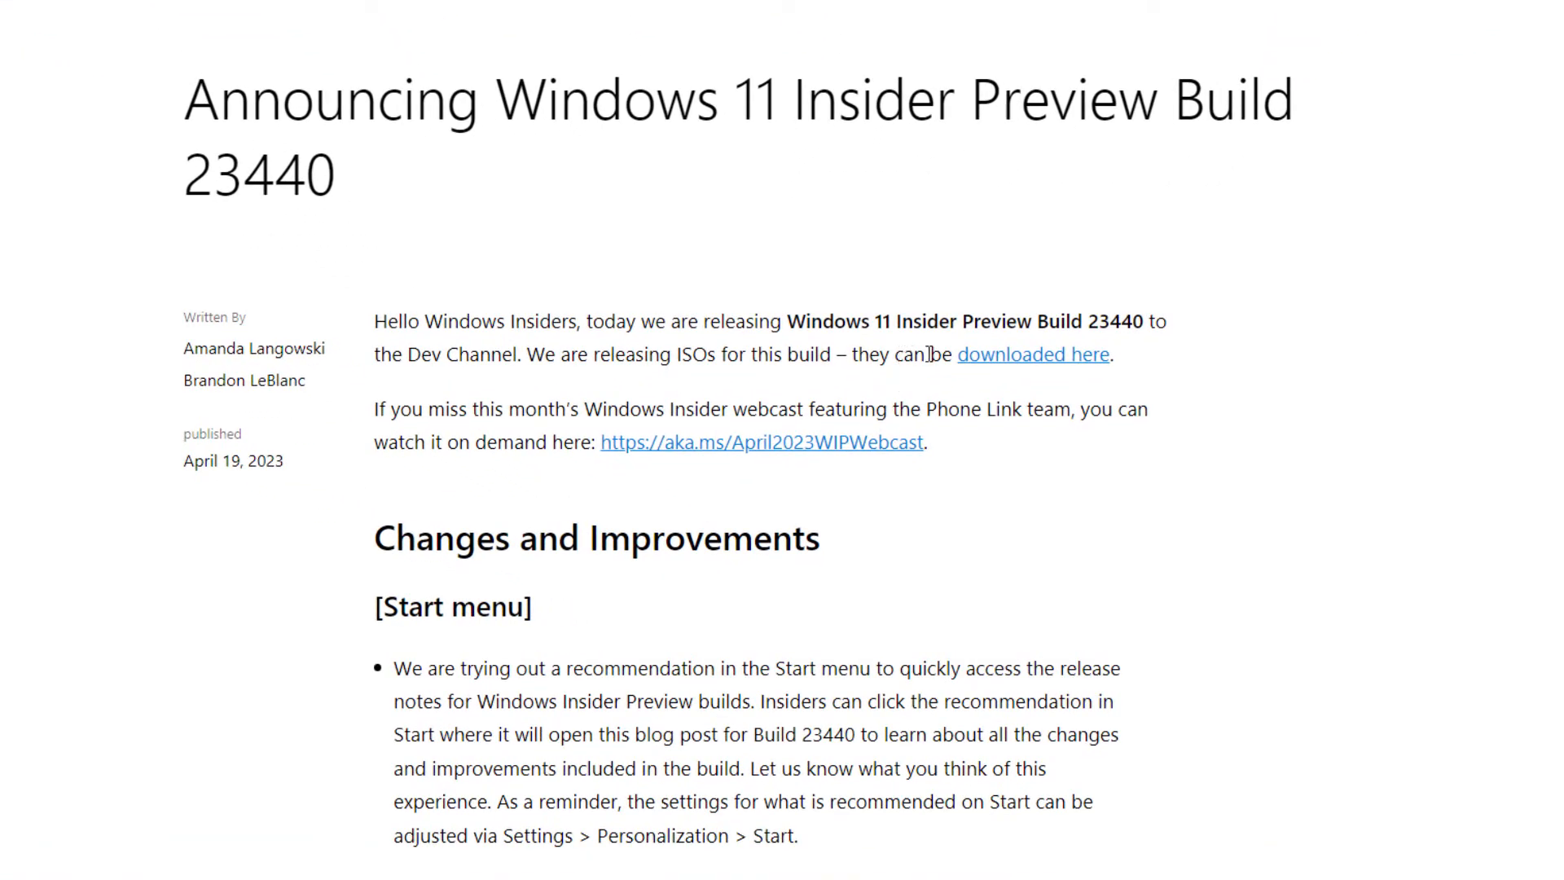
mouse_move(988, 367)
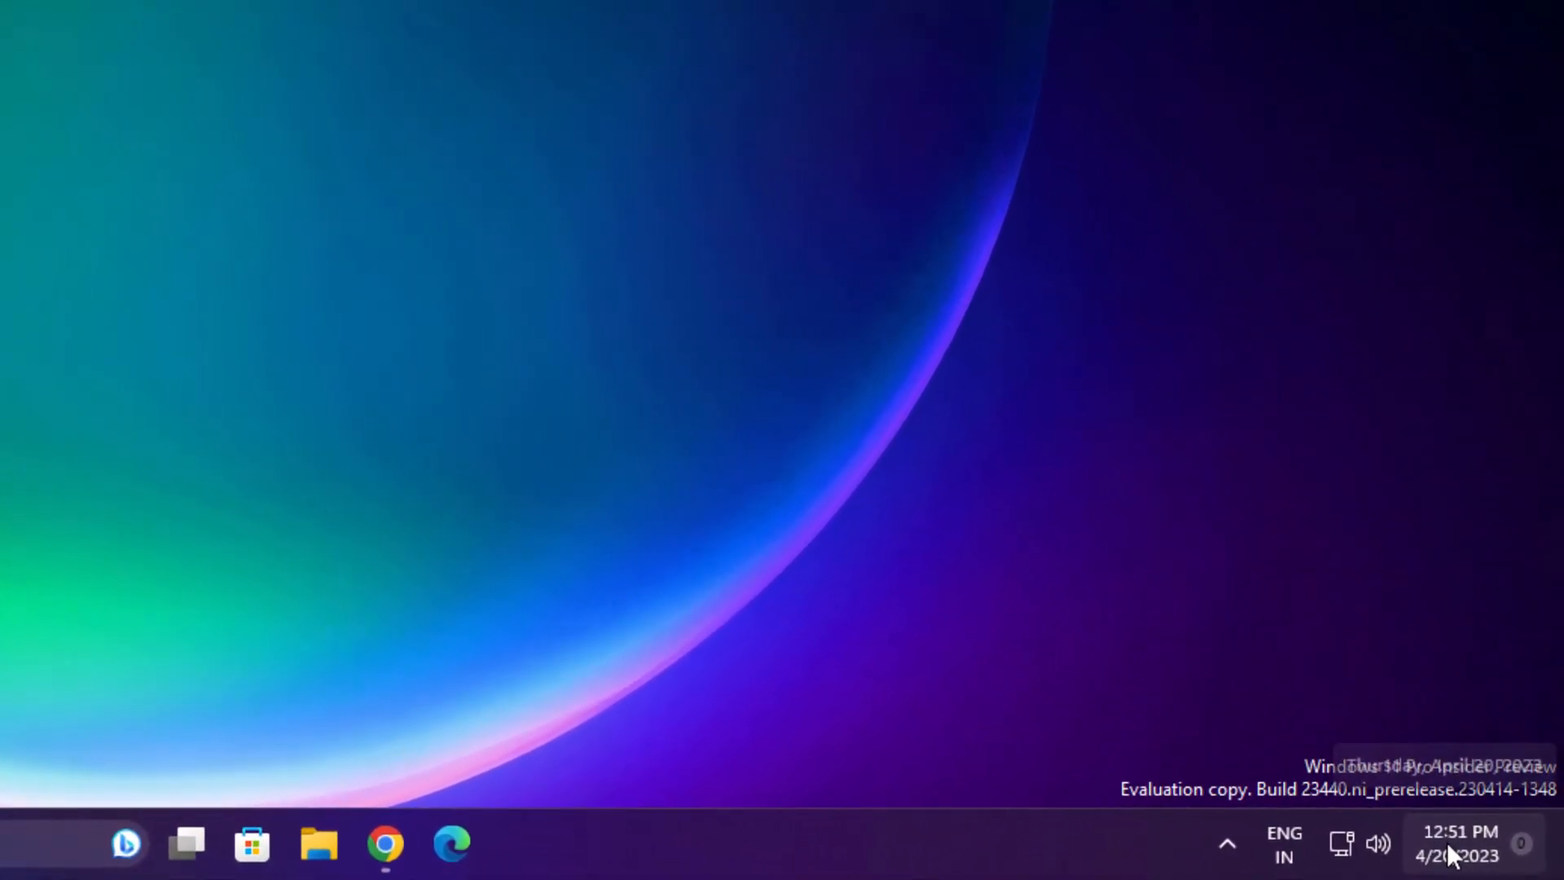
right_click(1456, 843)
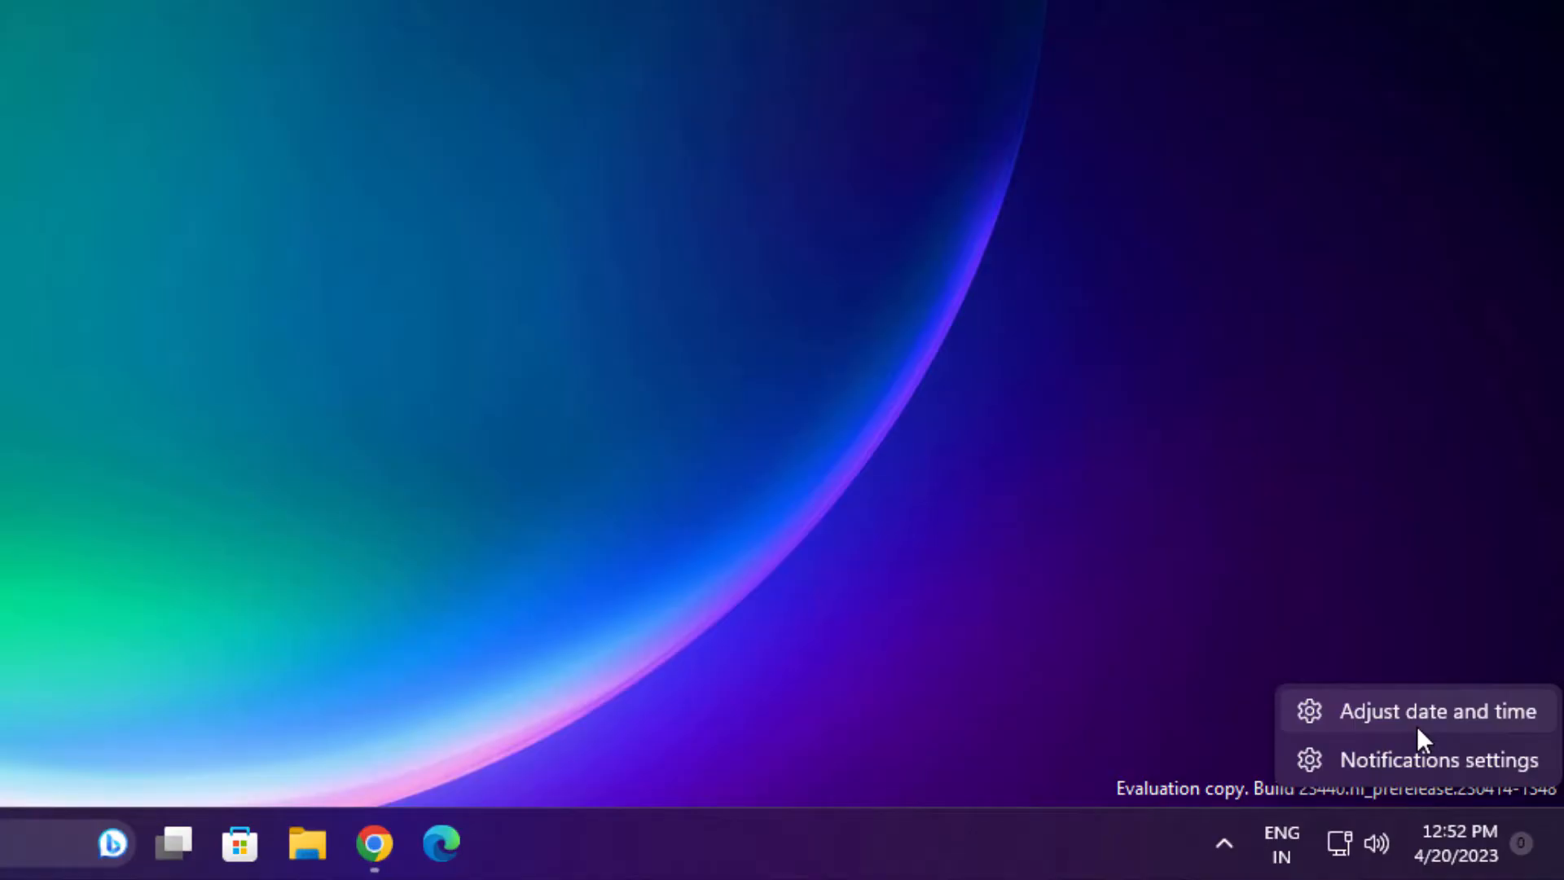
click(1437, 710)
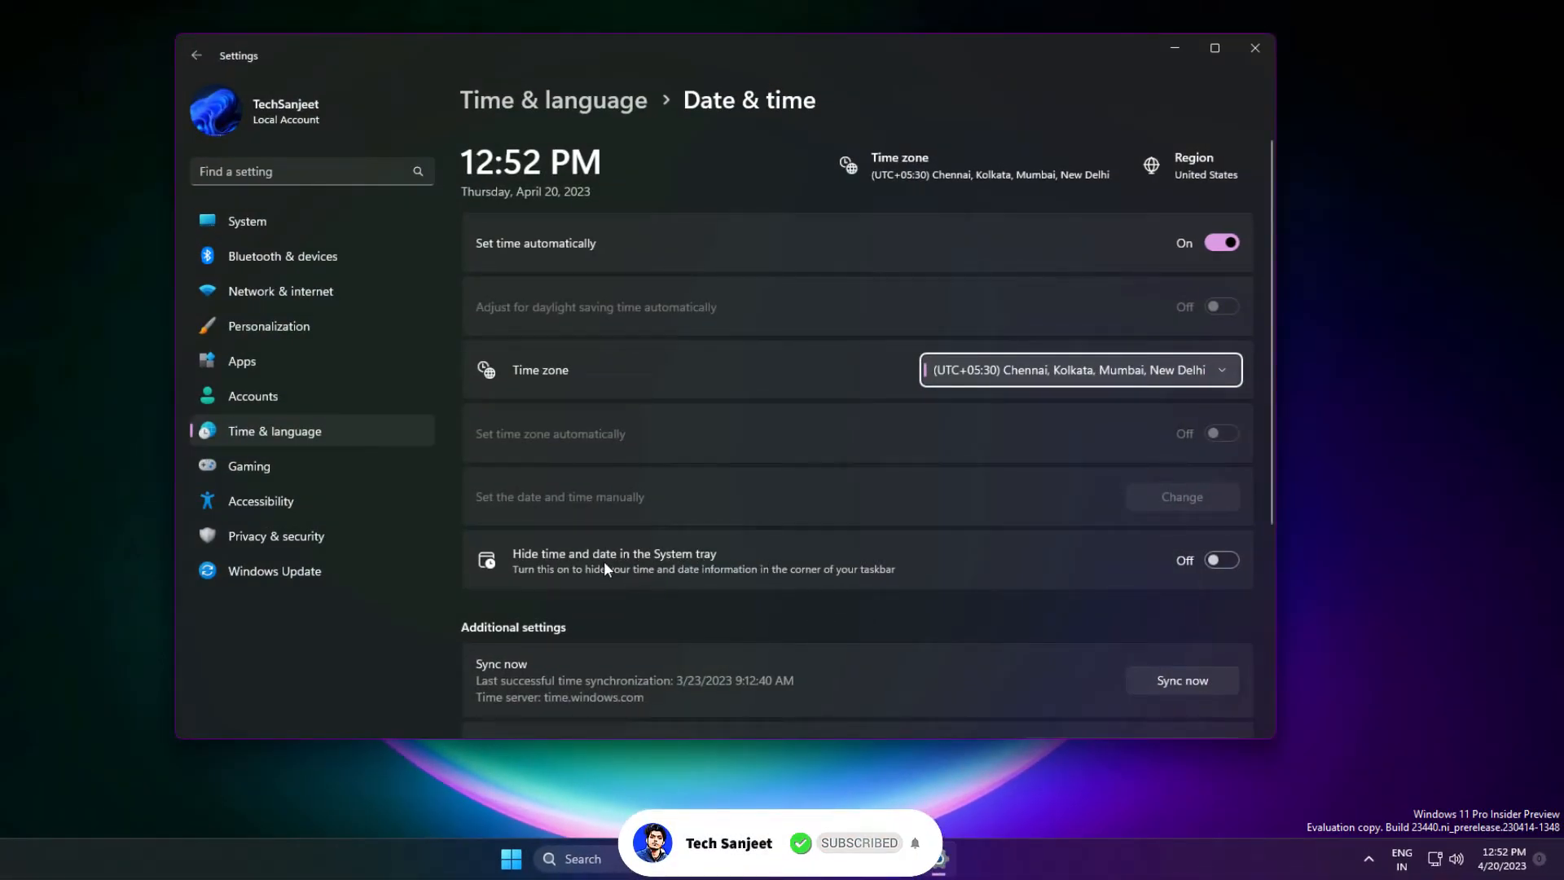
click(1218, 559)
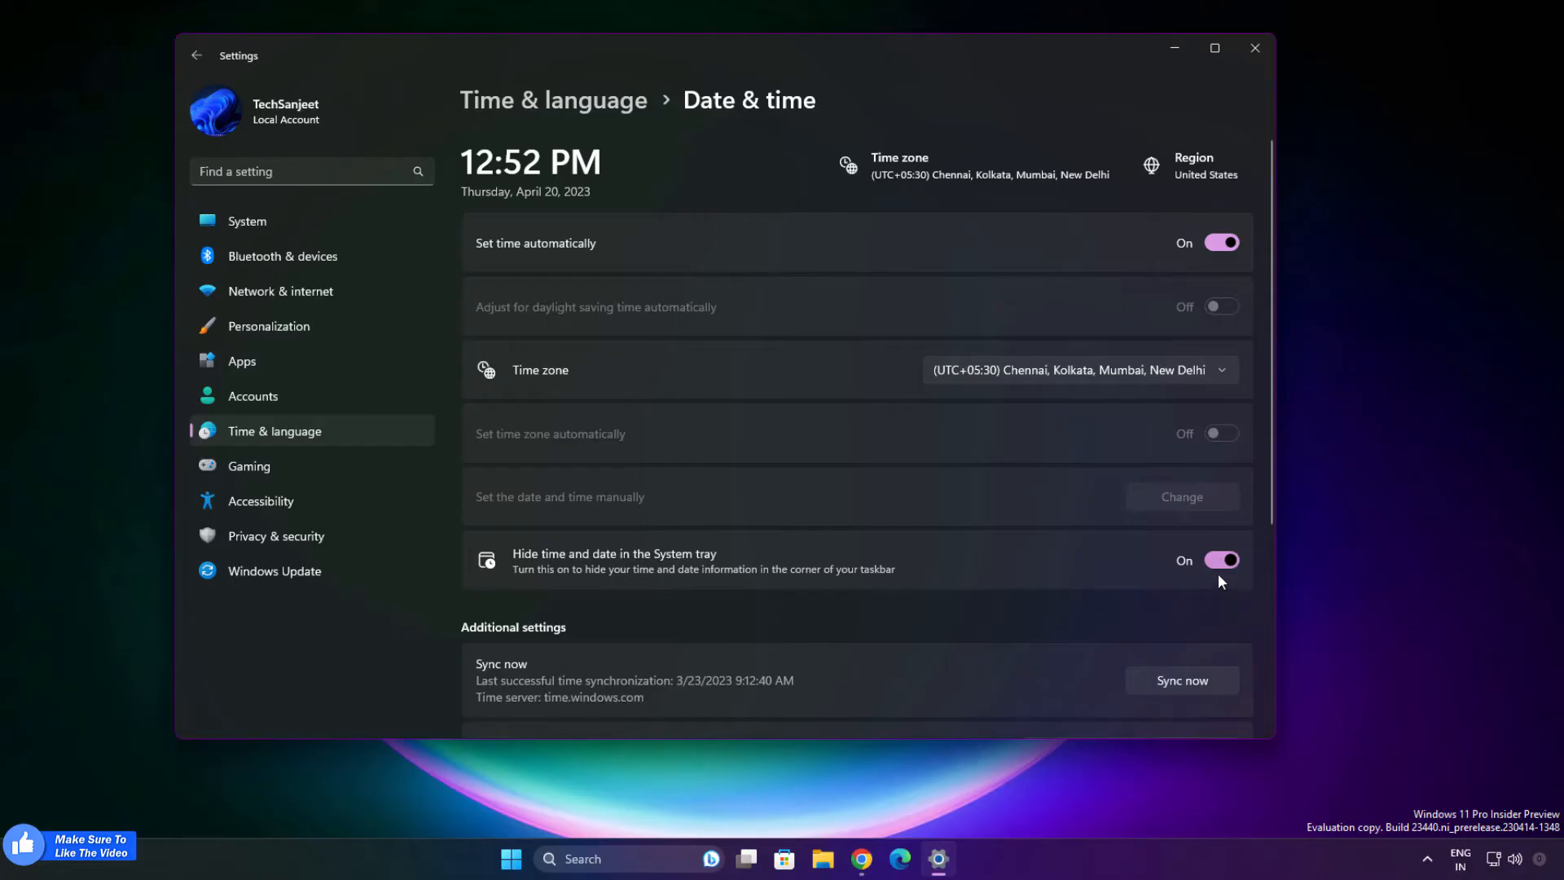
click(1220, 559)
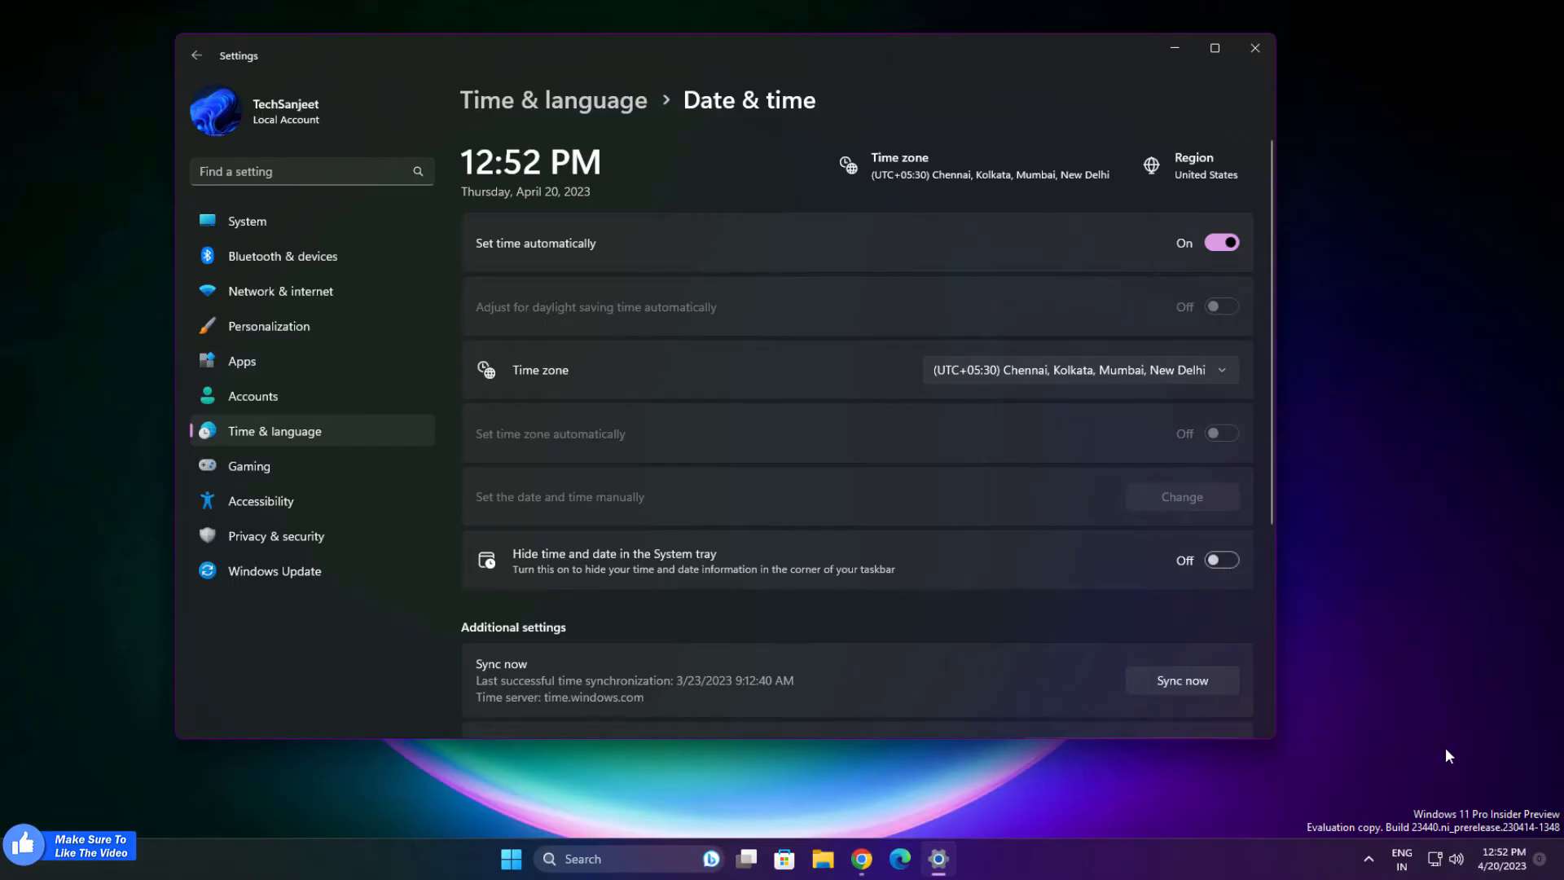
mouse_move(1254, 47)
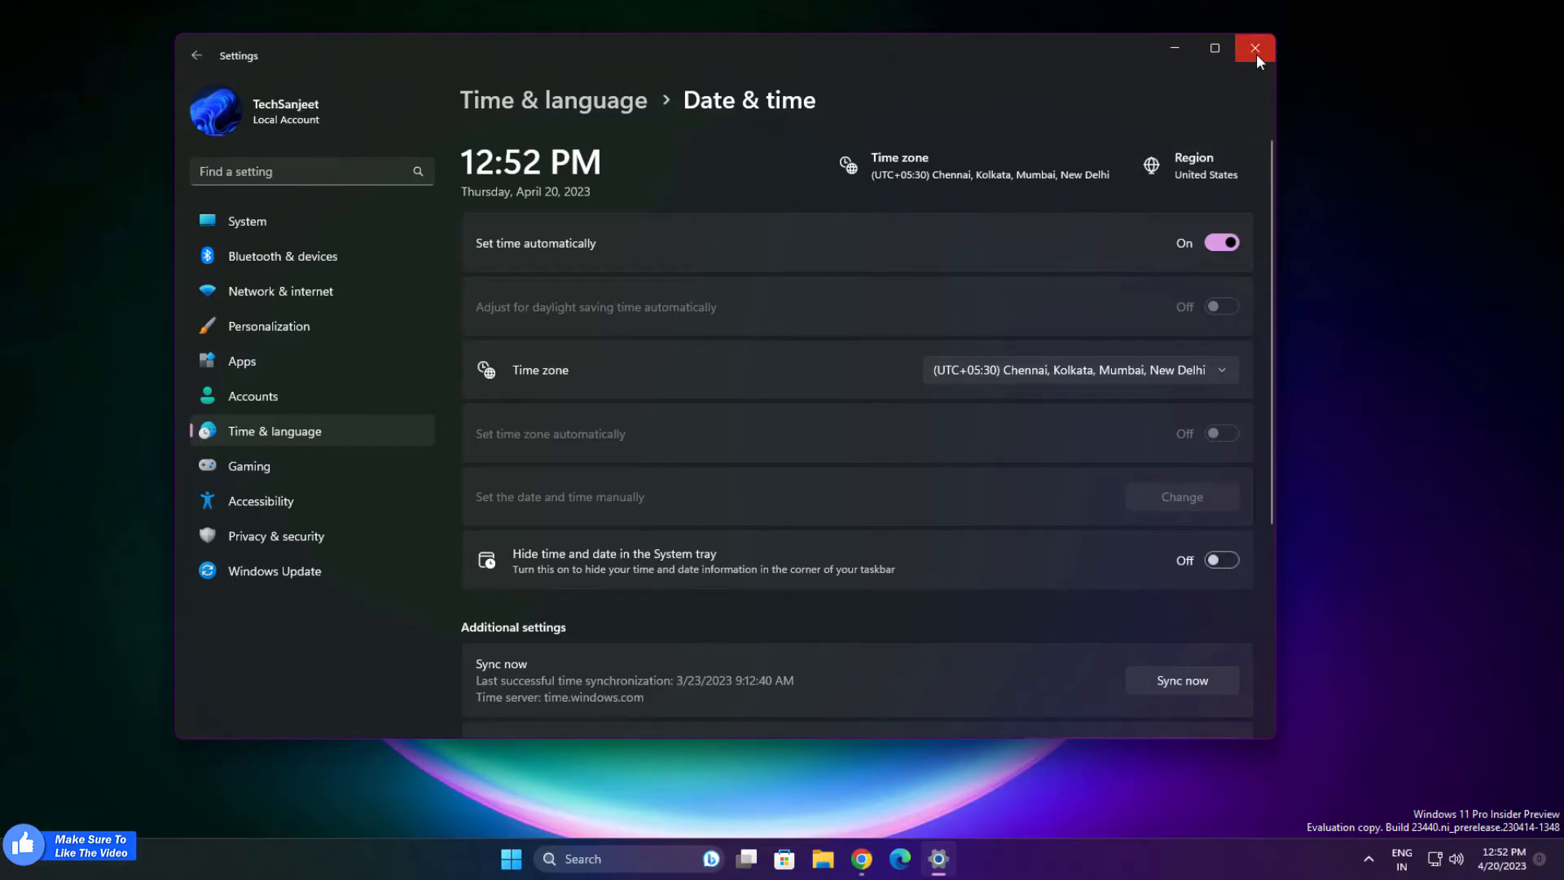
click(1254, 47)
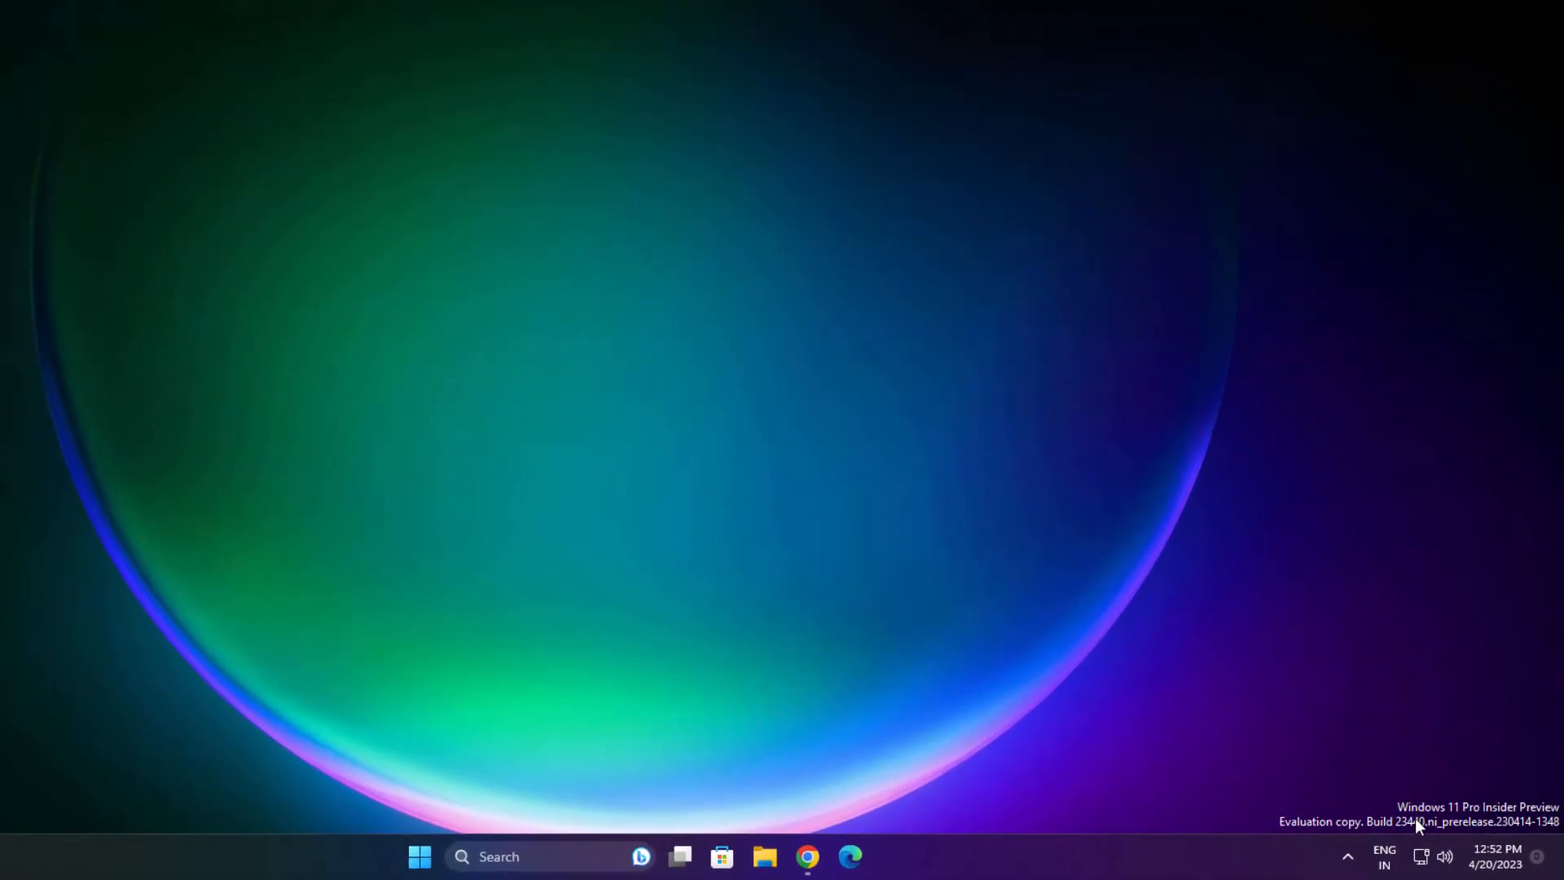
mouse_move(1372, 849)
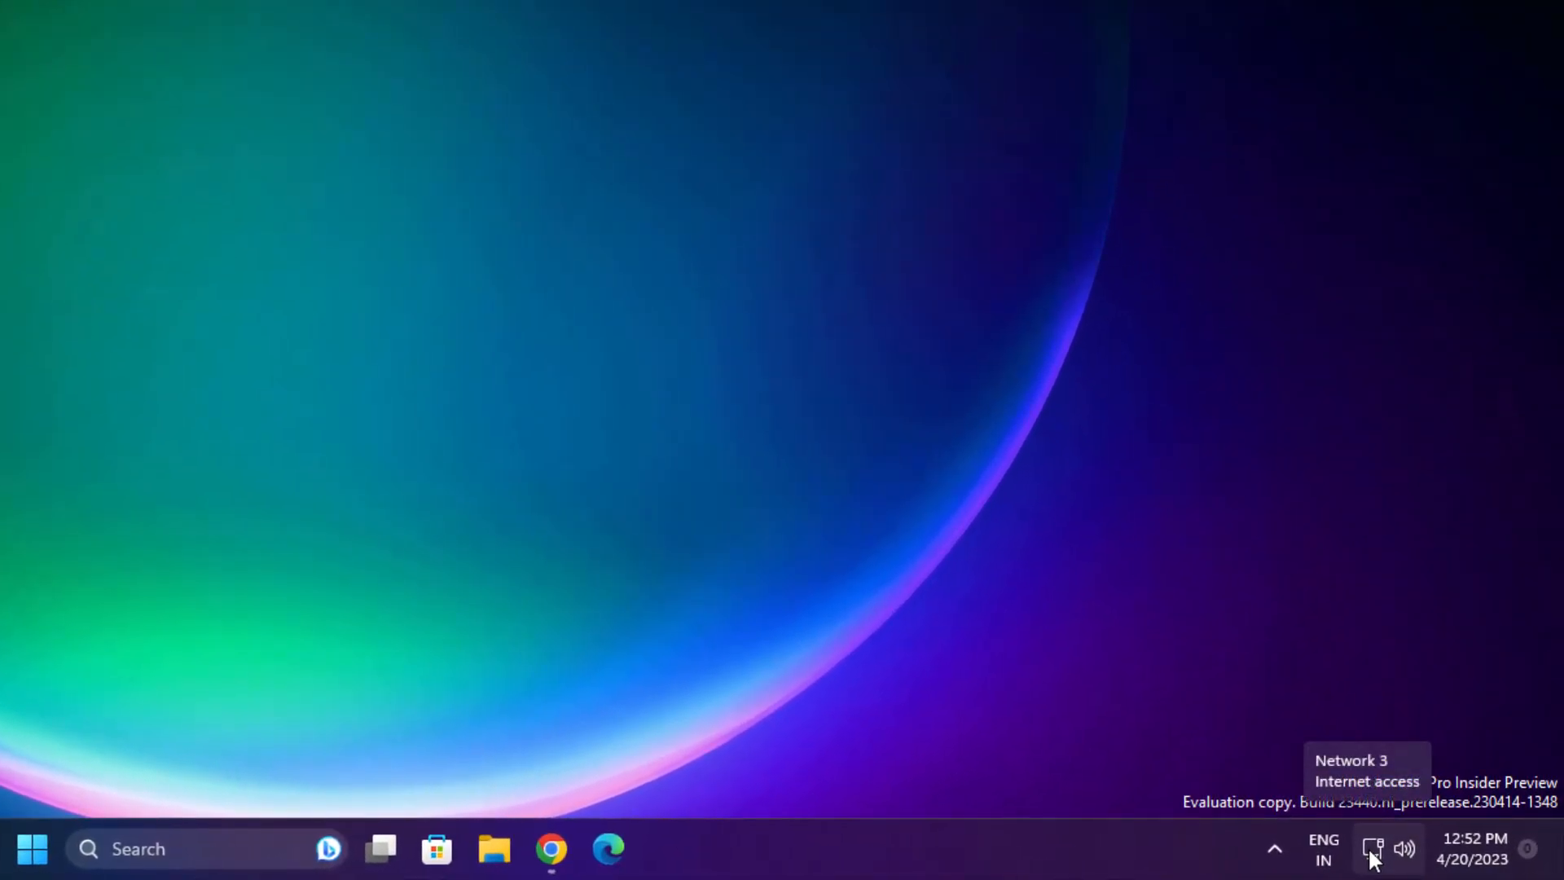
Run Diagnose network problems from the network tray icon and dismiss the no-problems result.
right_click(1371, 848)
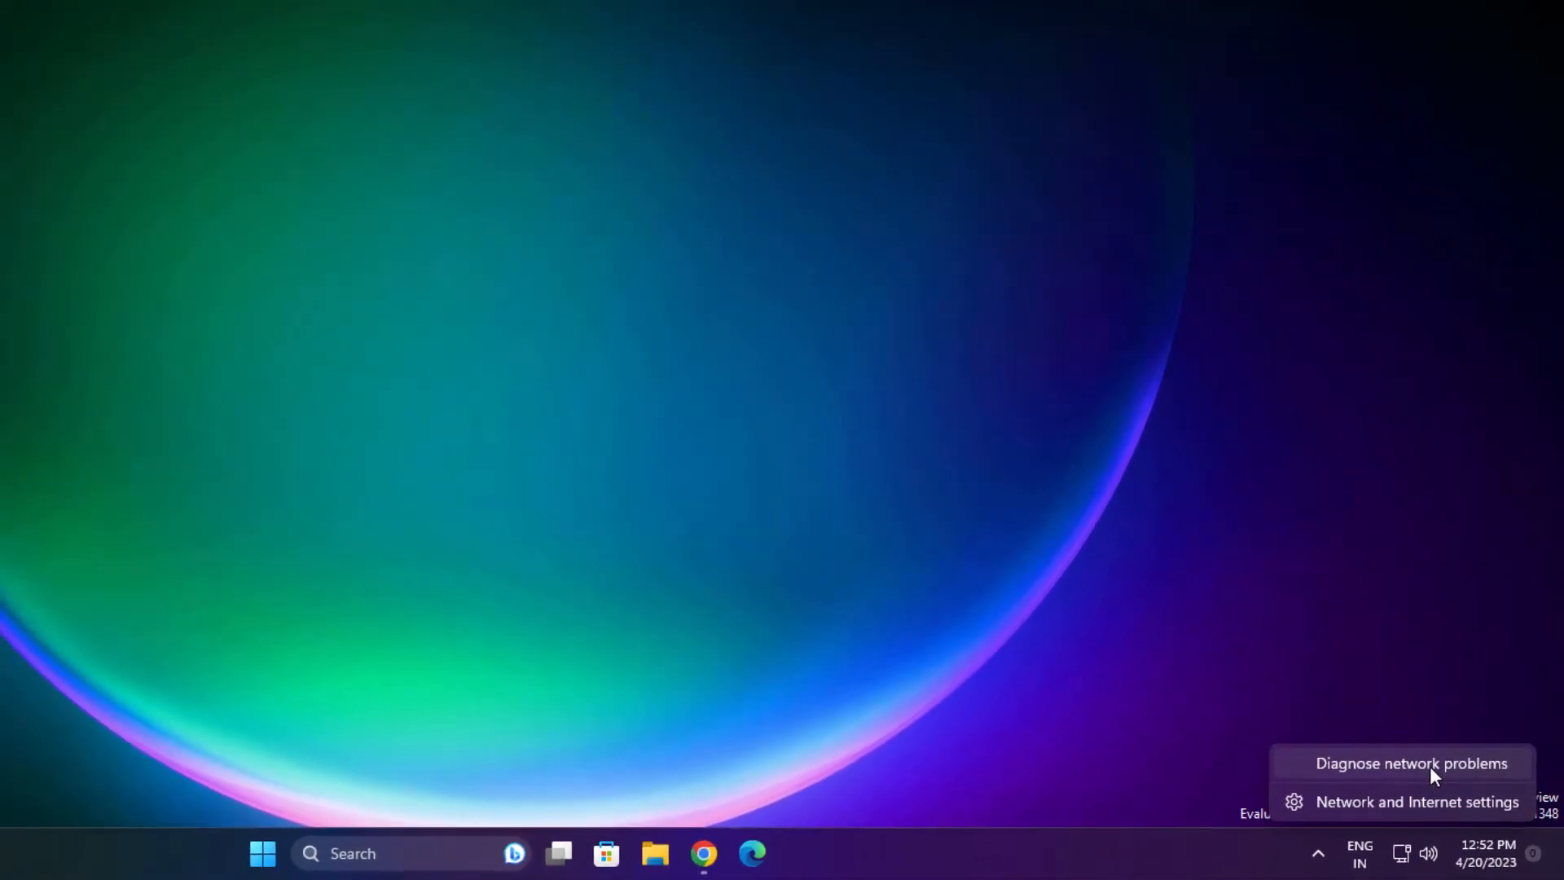
click(1409, 762)
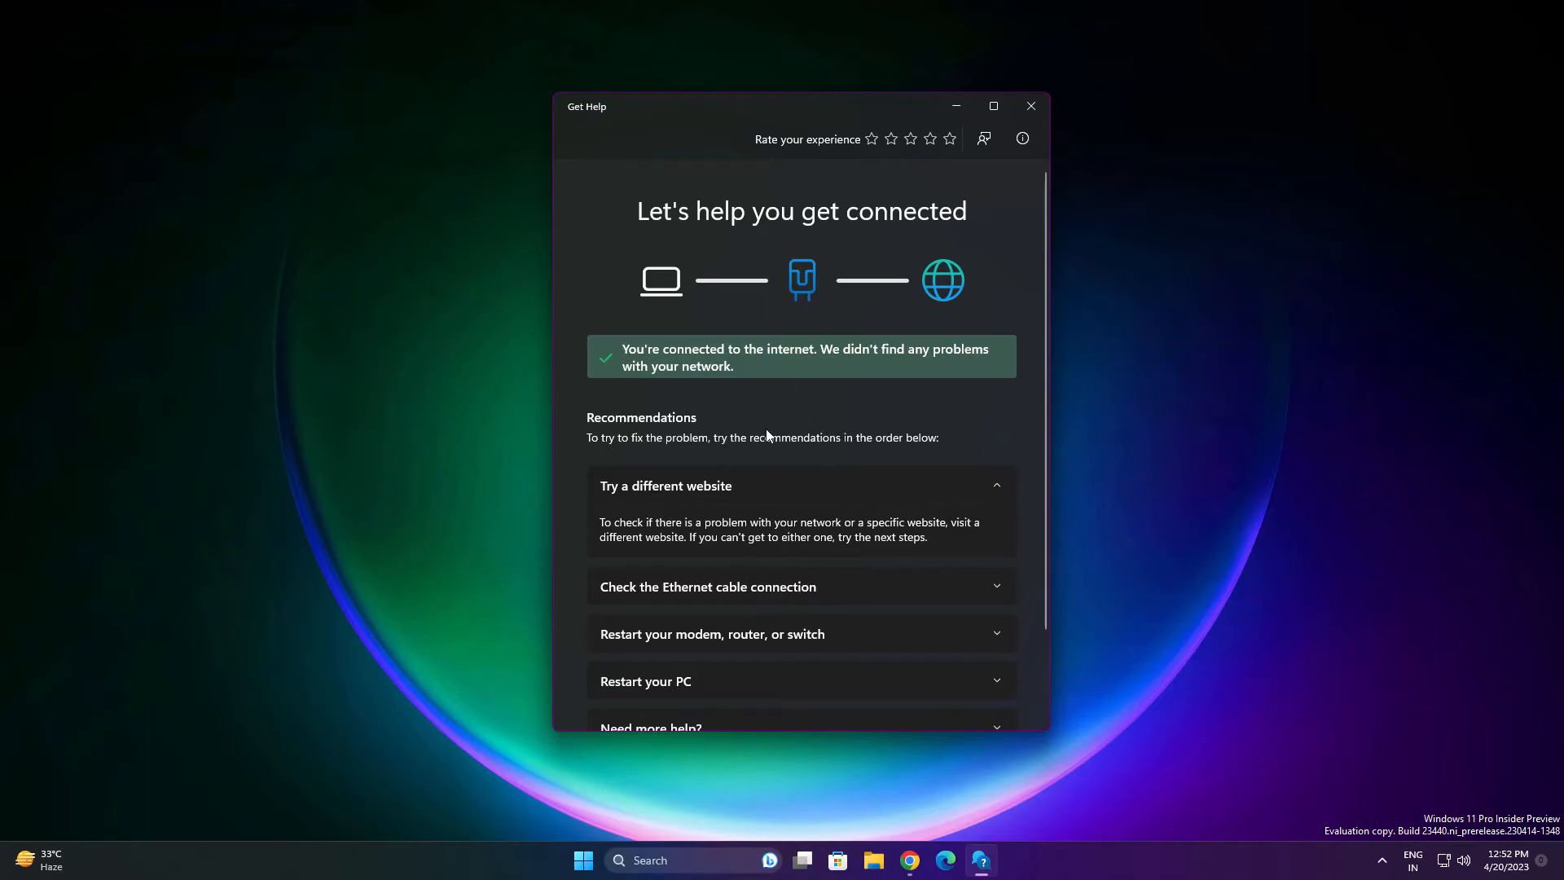
click(1030, 106)
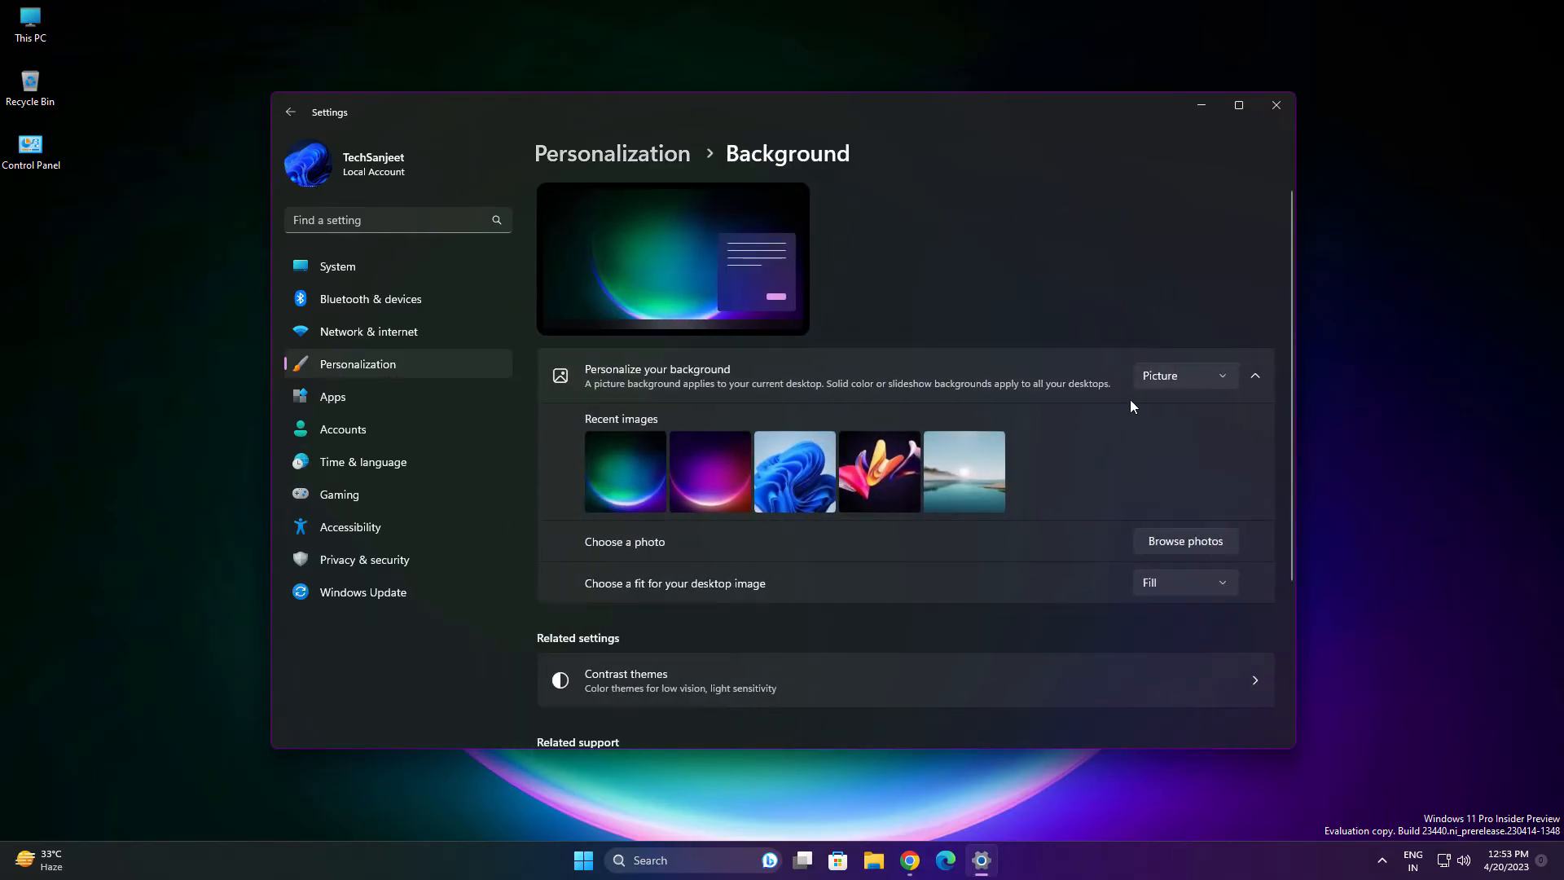
Choose Windows spotlight from the Personalize your background list.
click(1183, 376)
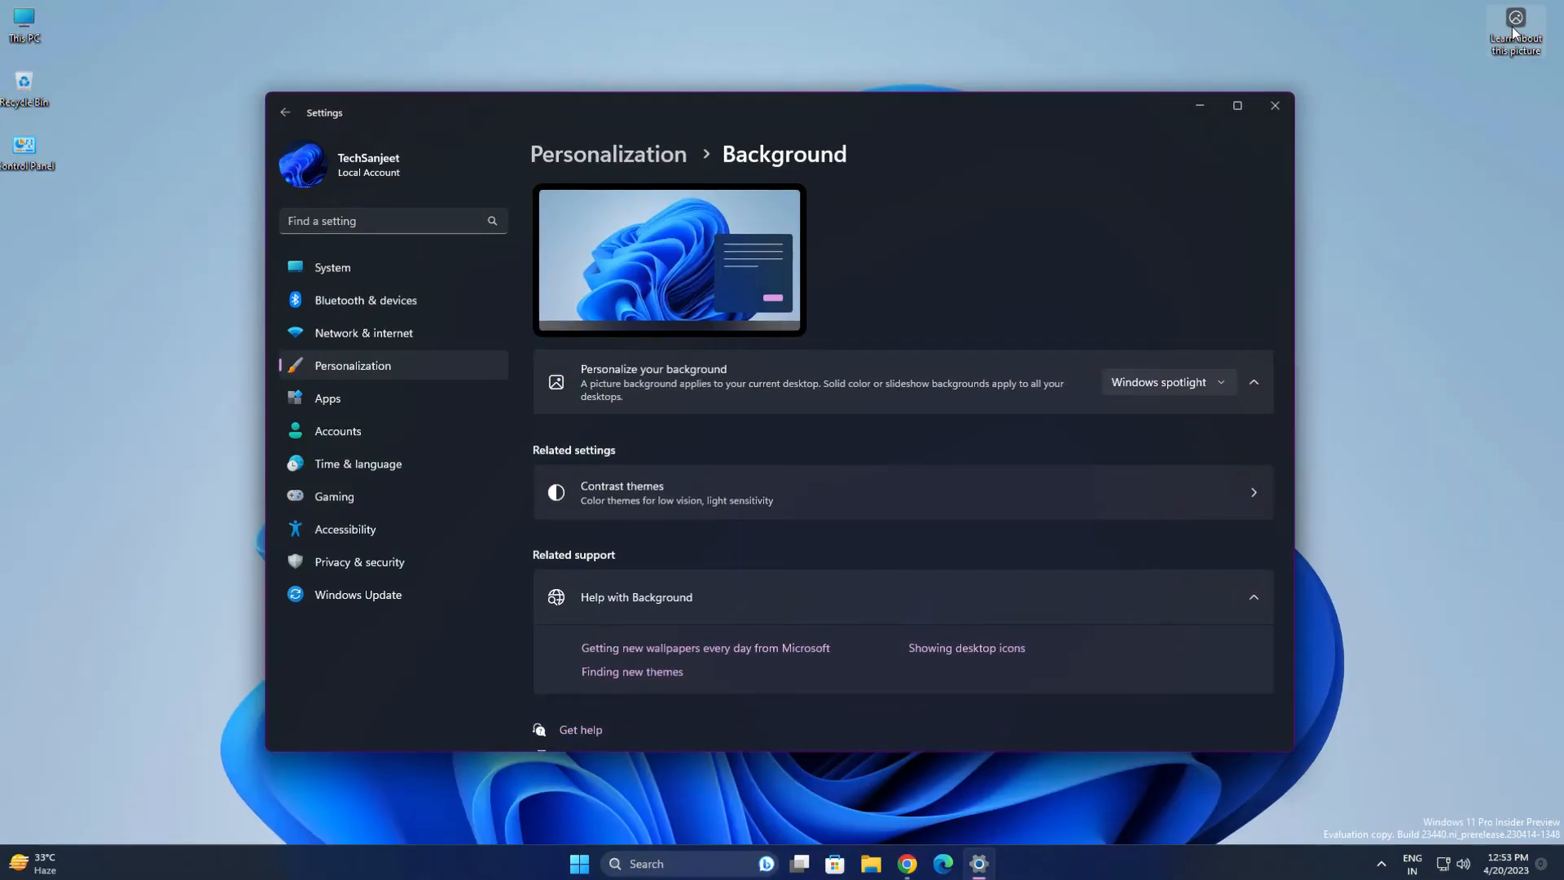
click(1274, 106)
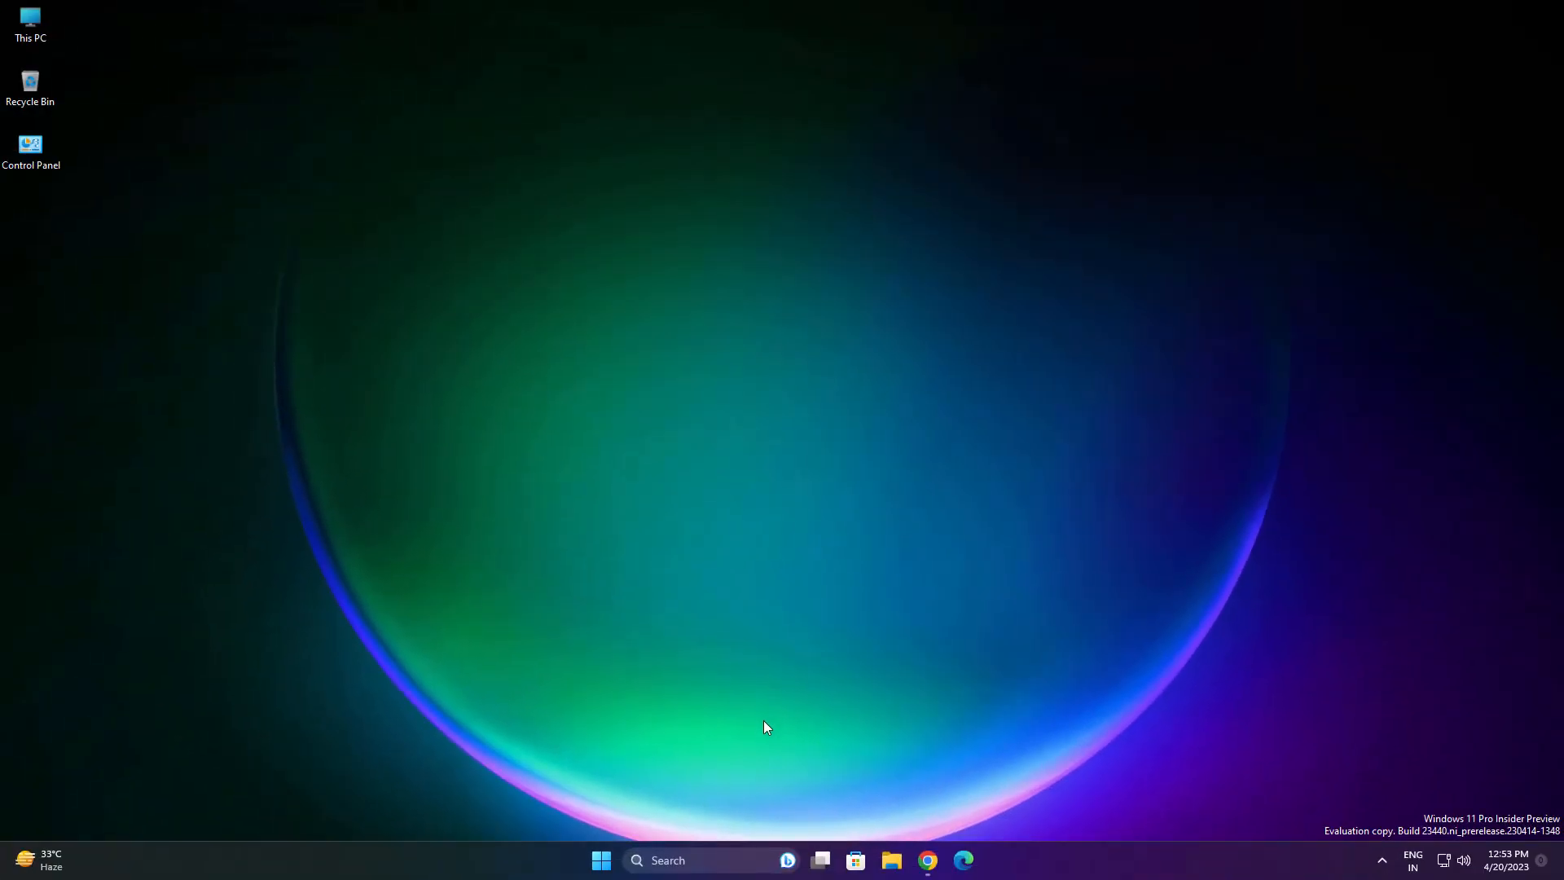
mouse_move(767, 860)
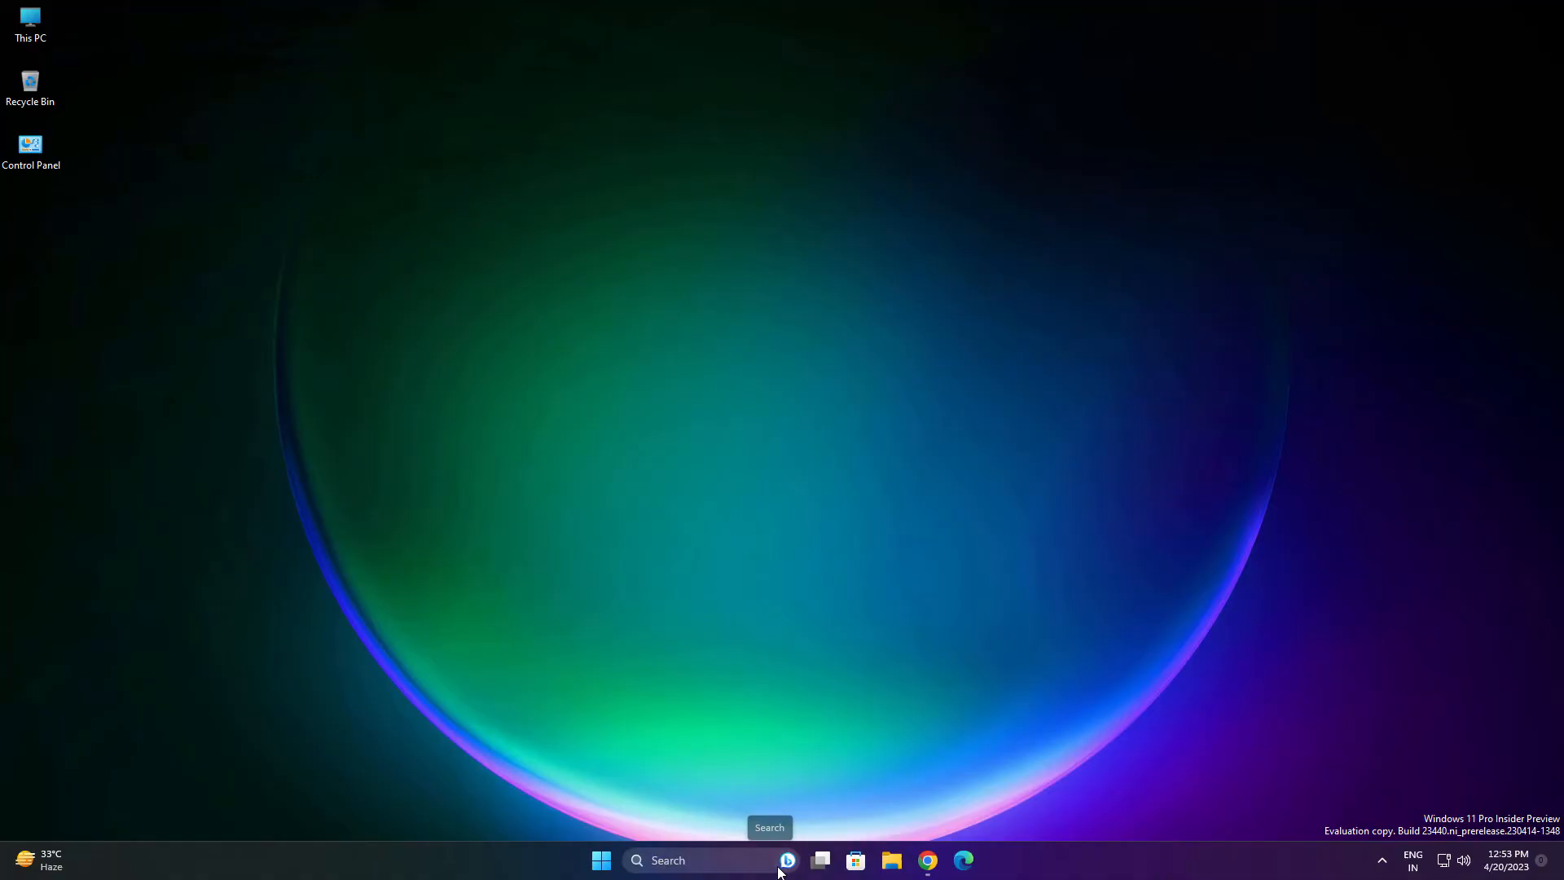
mouse_move(785, 861)
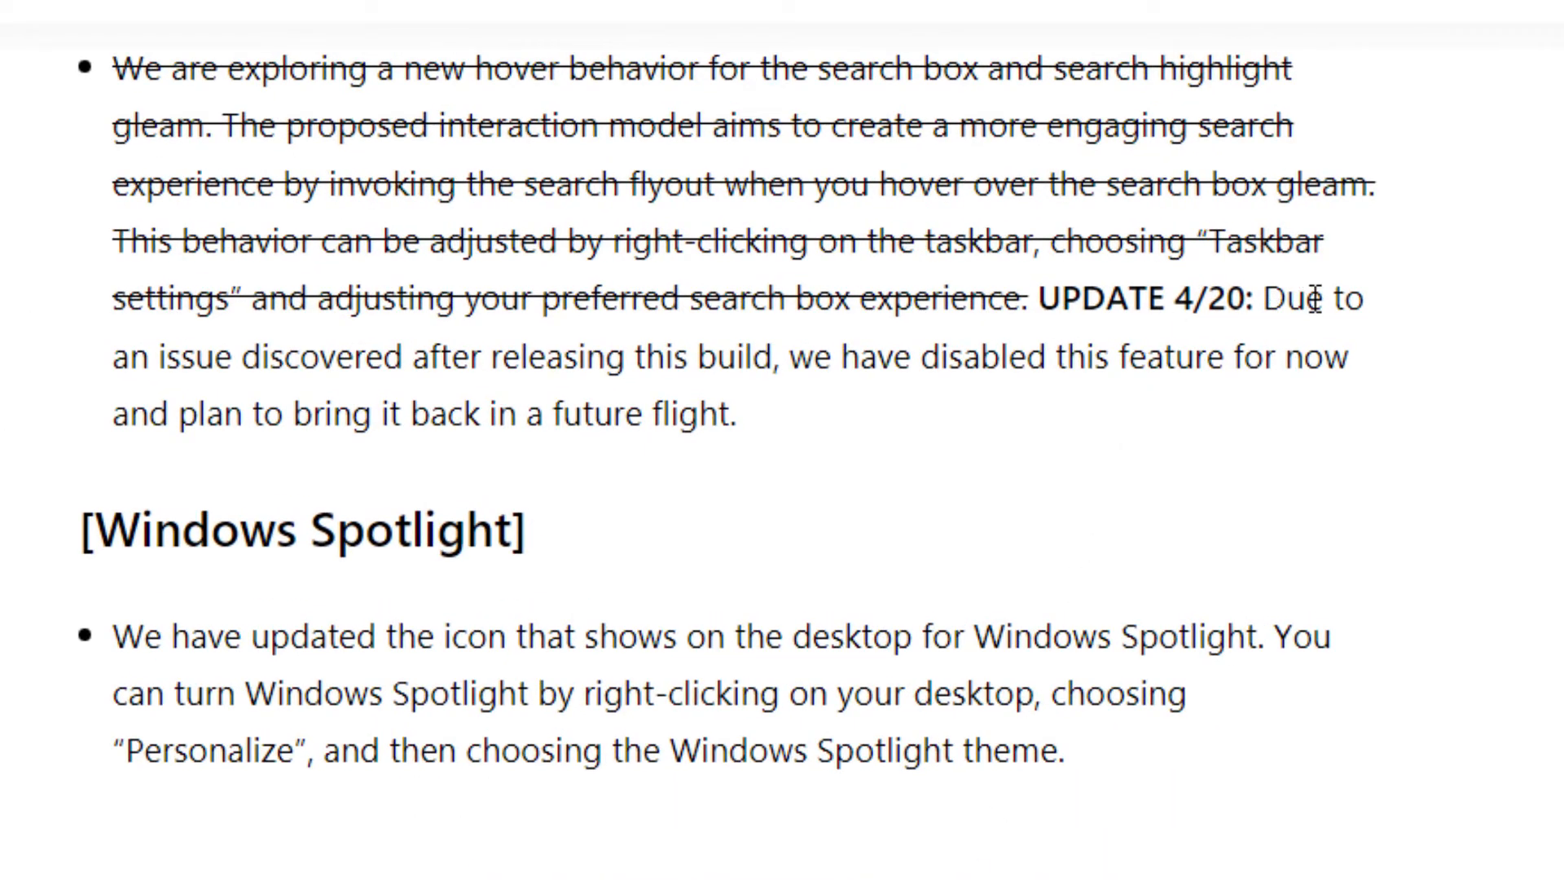
mouse_move(658, 365)
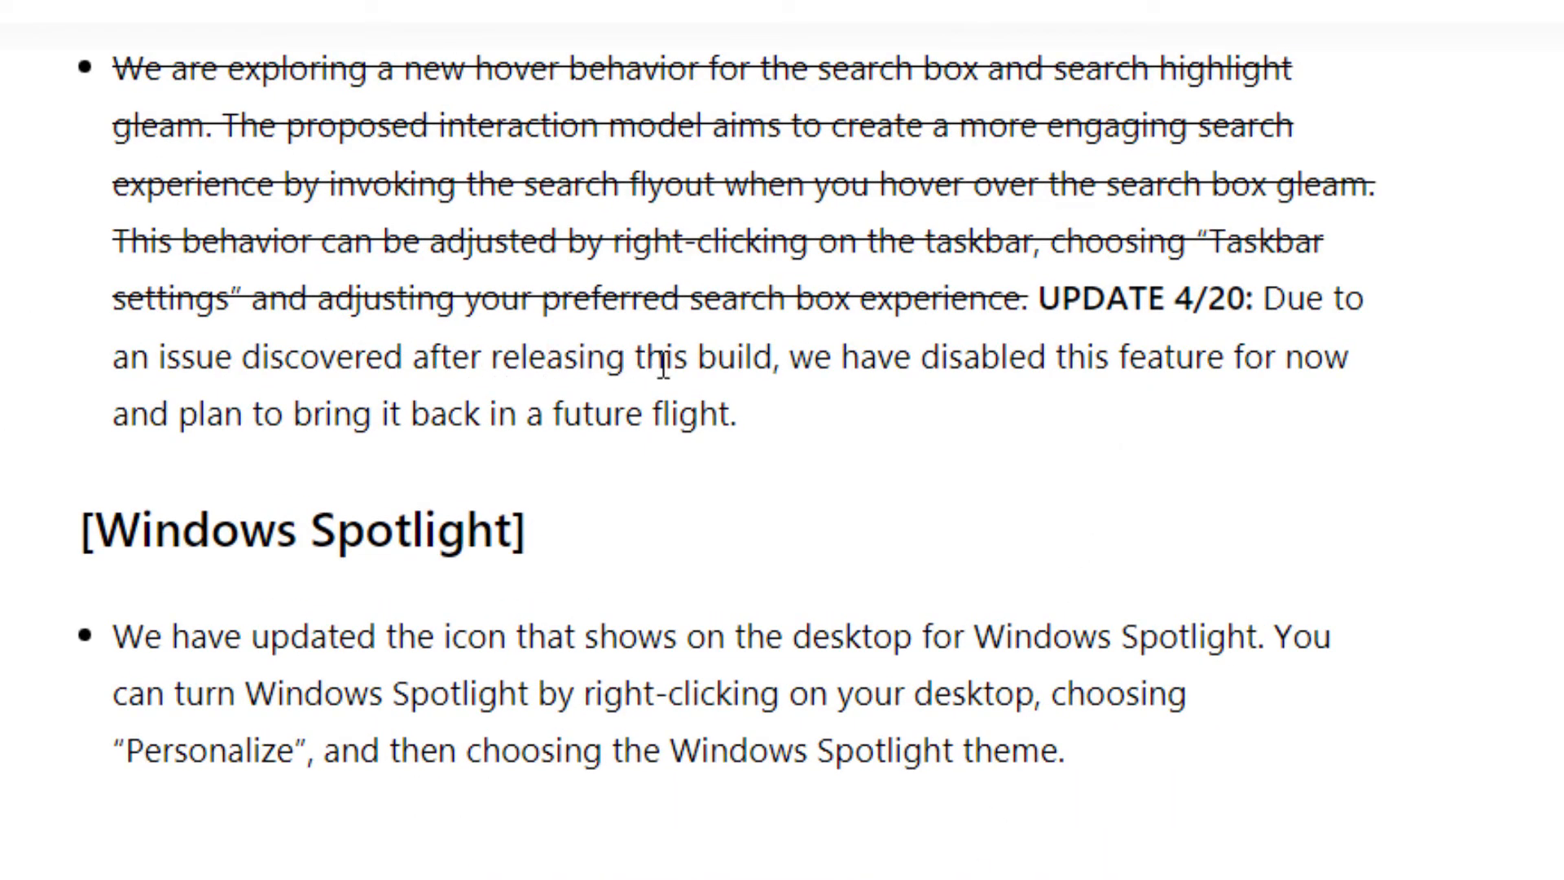
mouse_move(1346, 375)
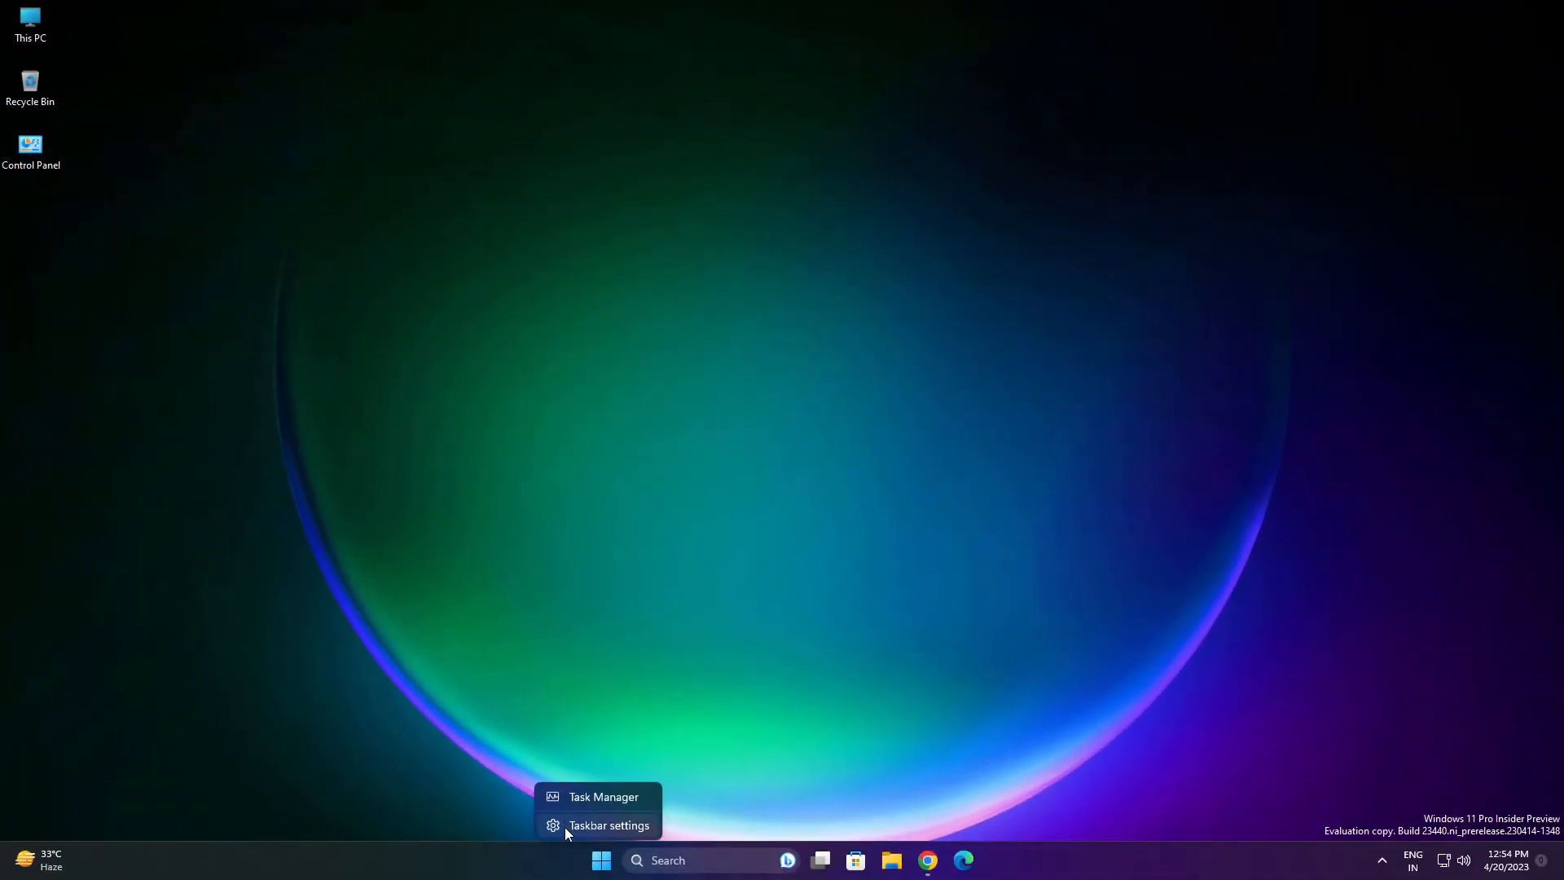
Switch 'Open search on hover (when available)' off in Taskbar settings.
click(608, 824)
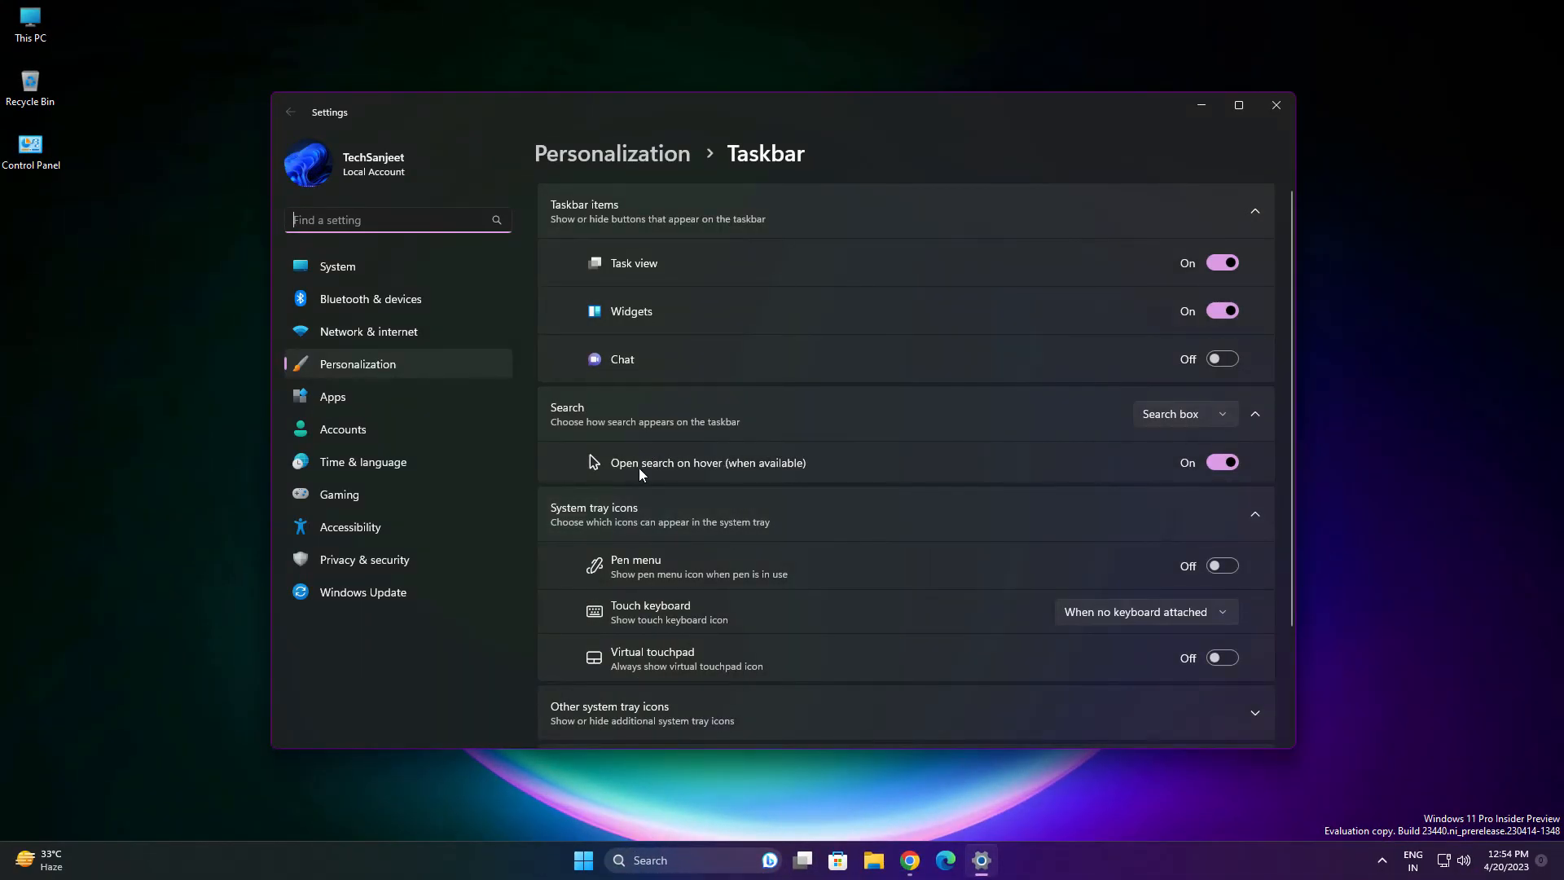
mouse_move(757, 476)
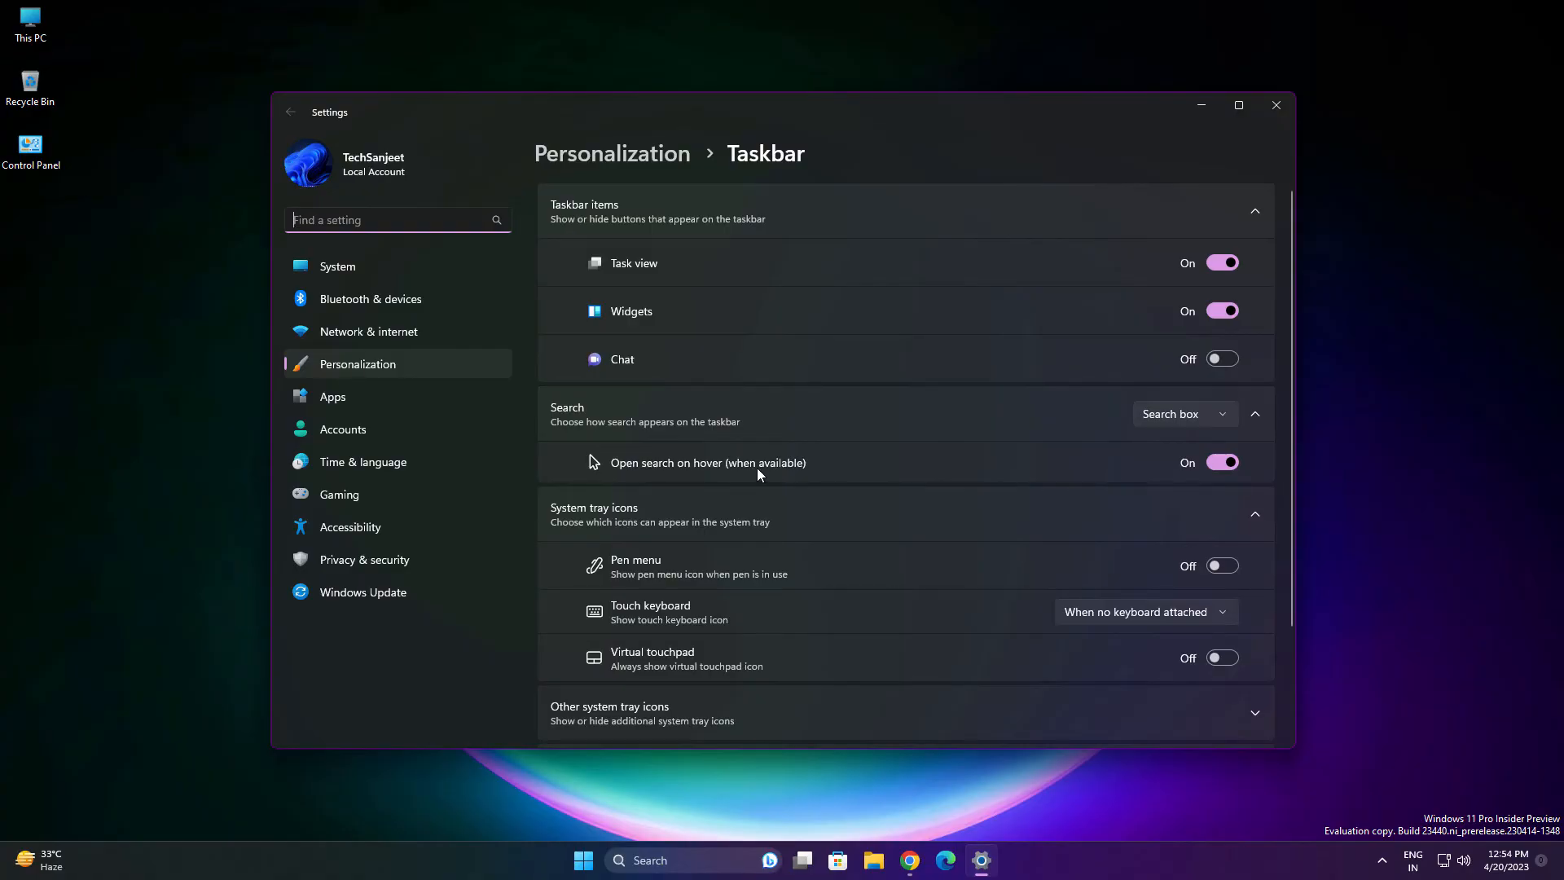
click(1220, 461)
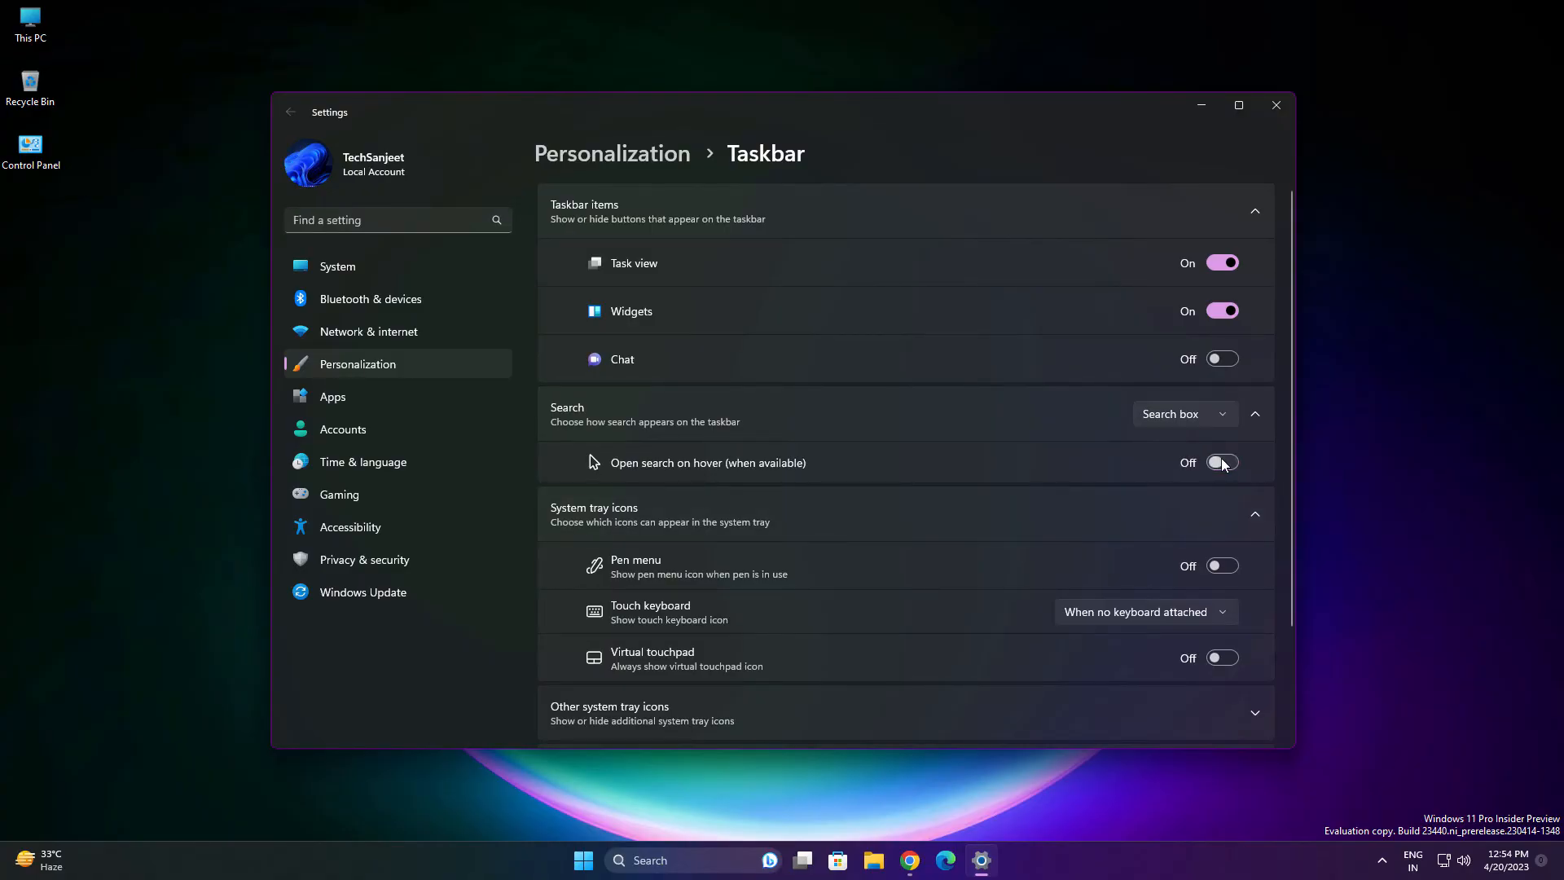
click(1220, 461)
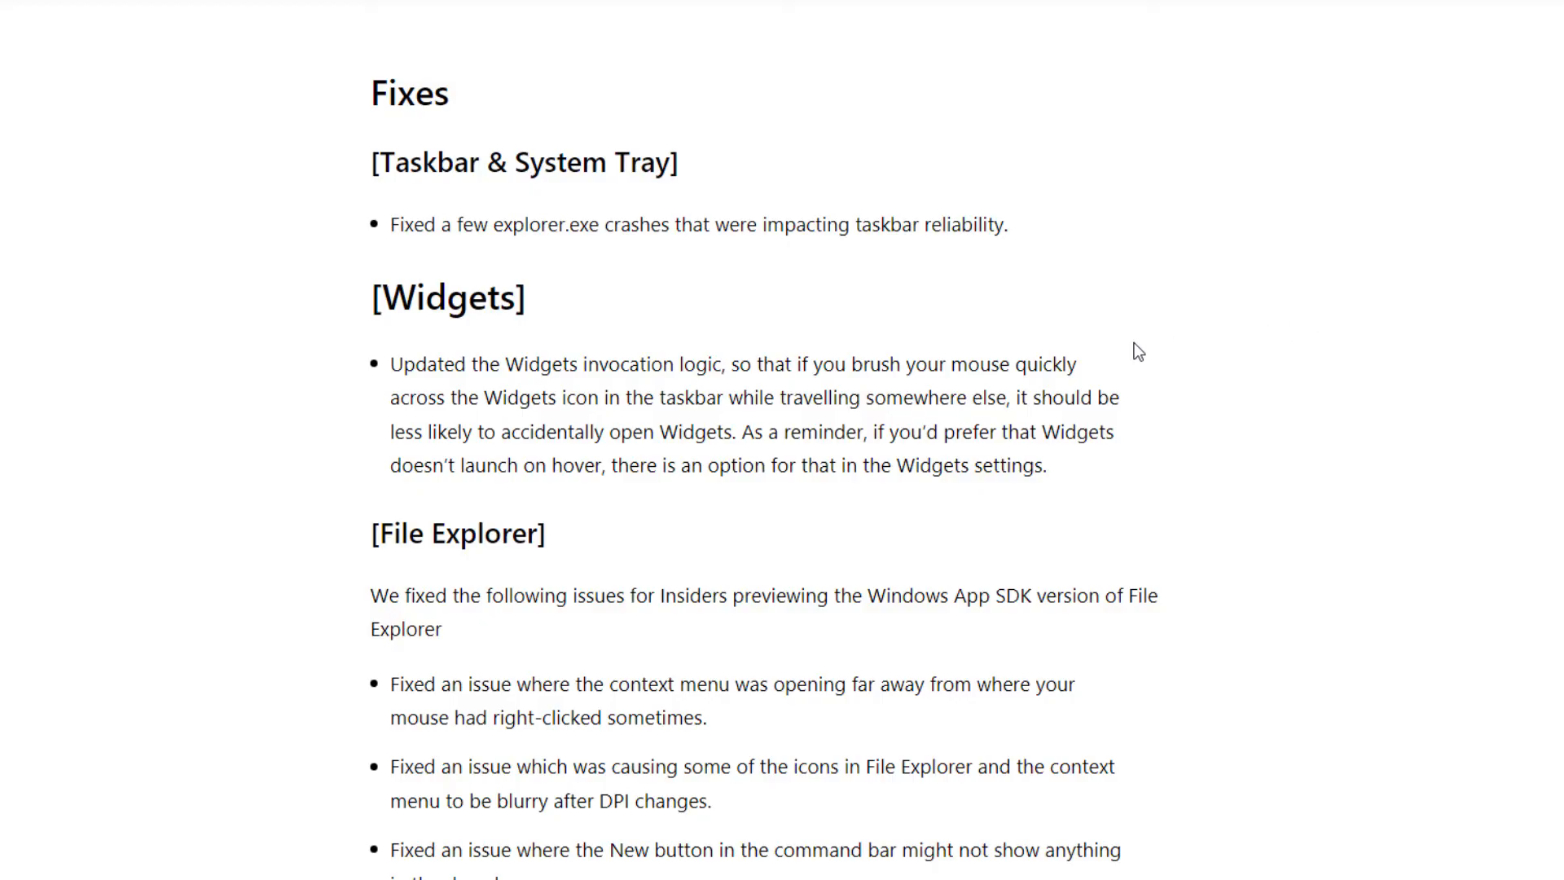
mouse_move(1142, 373)
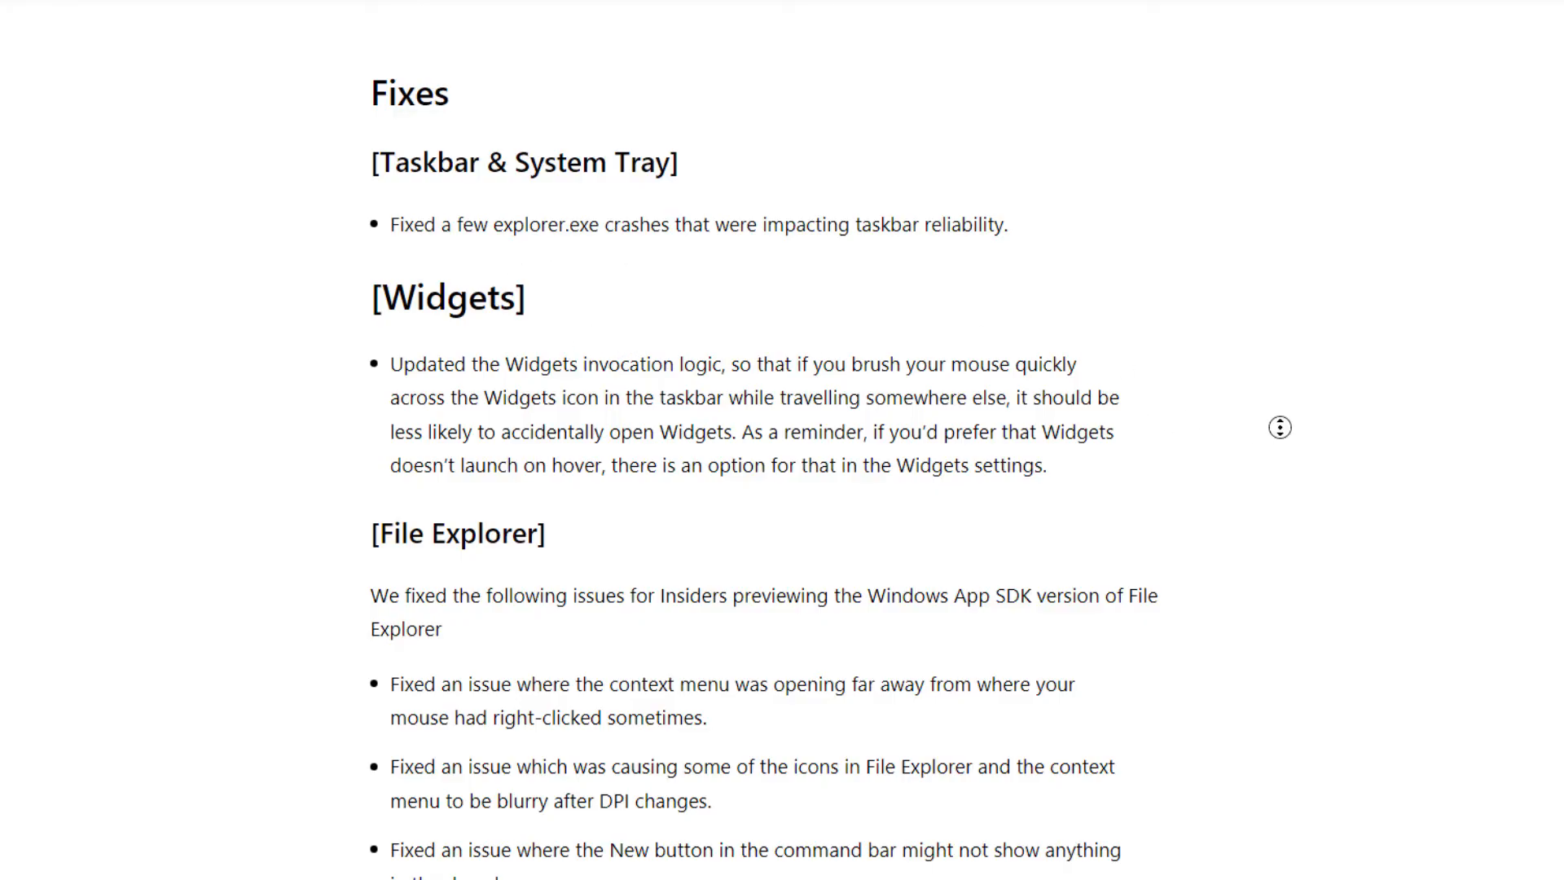
Scroll the Build 23440 post past Fixes to the Known issues section.
scroll(down, 3)
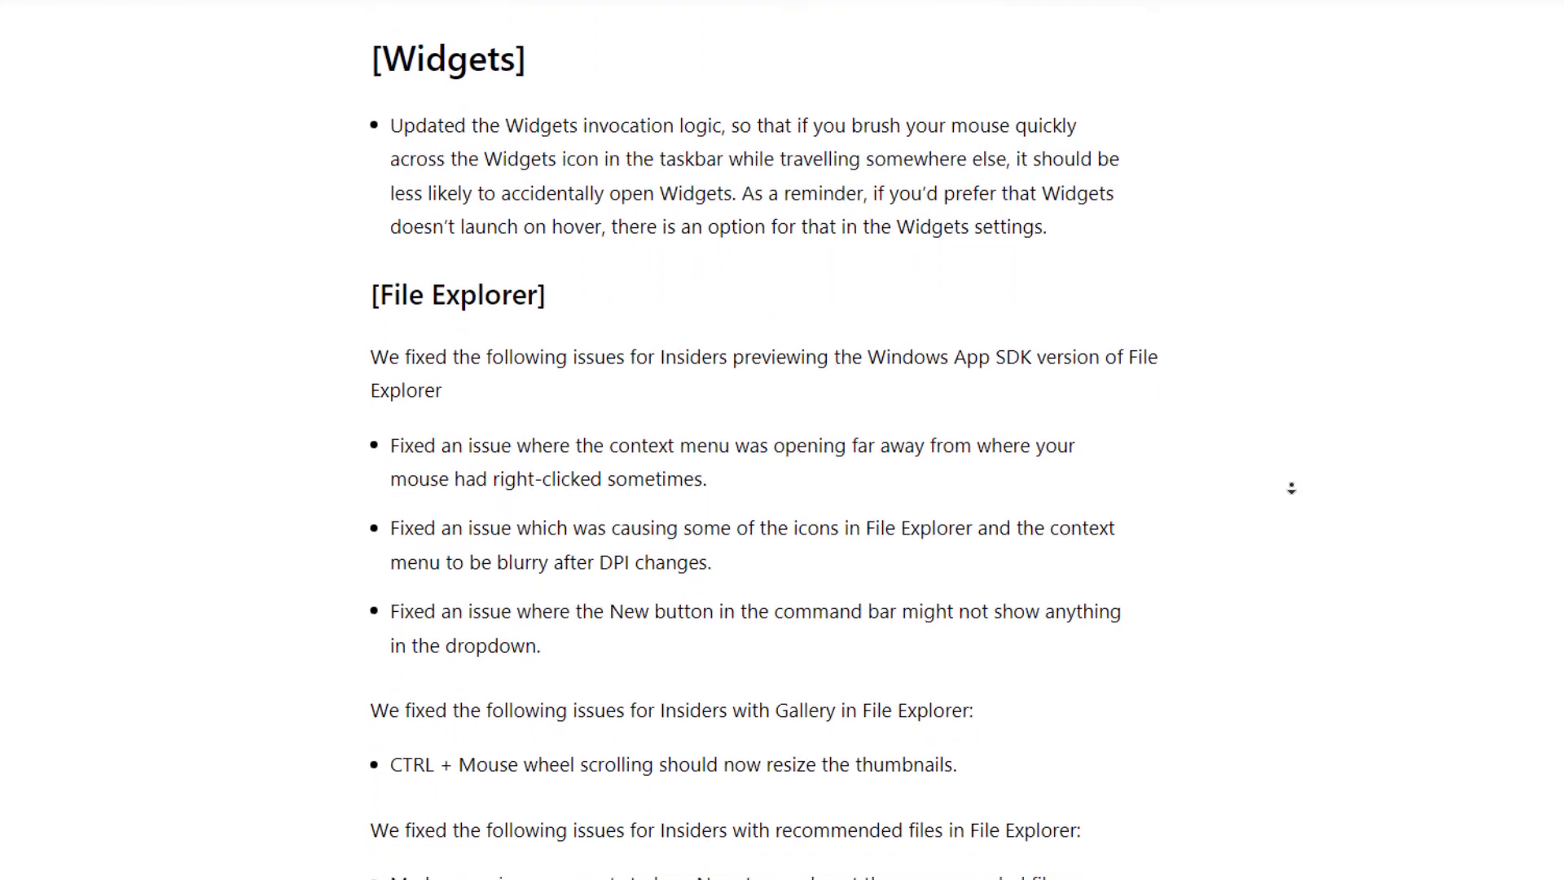
scroll(down, 3)
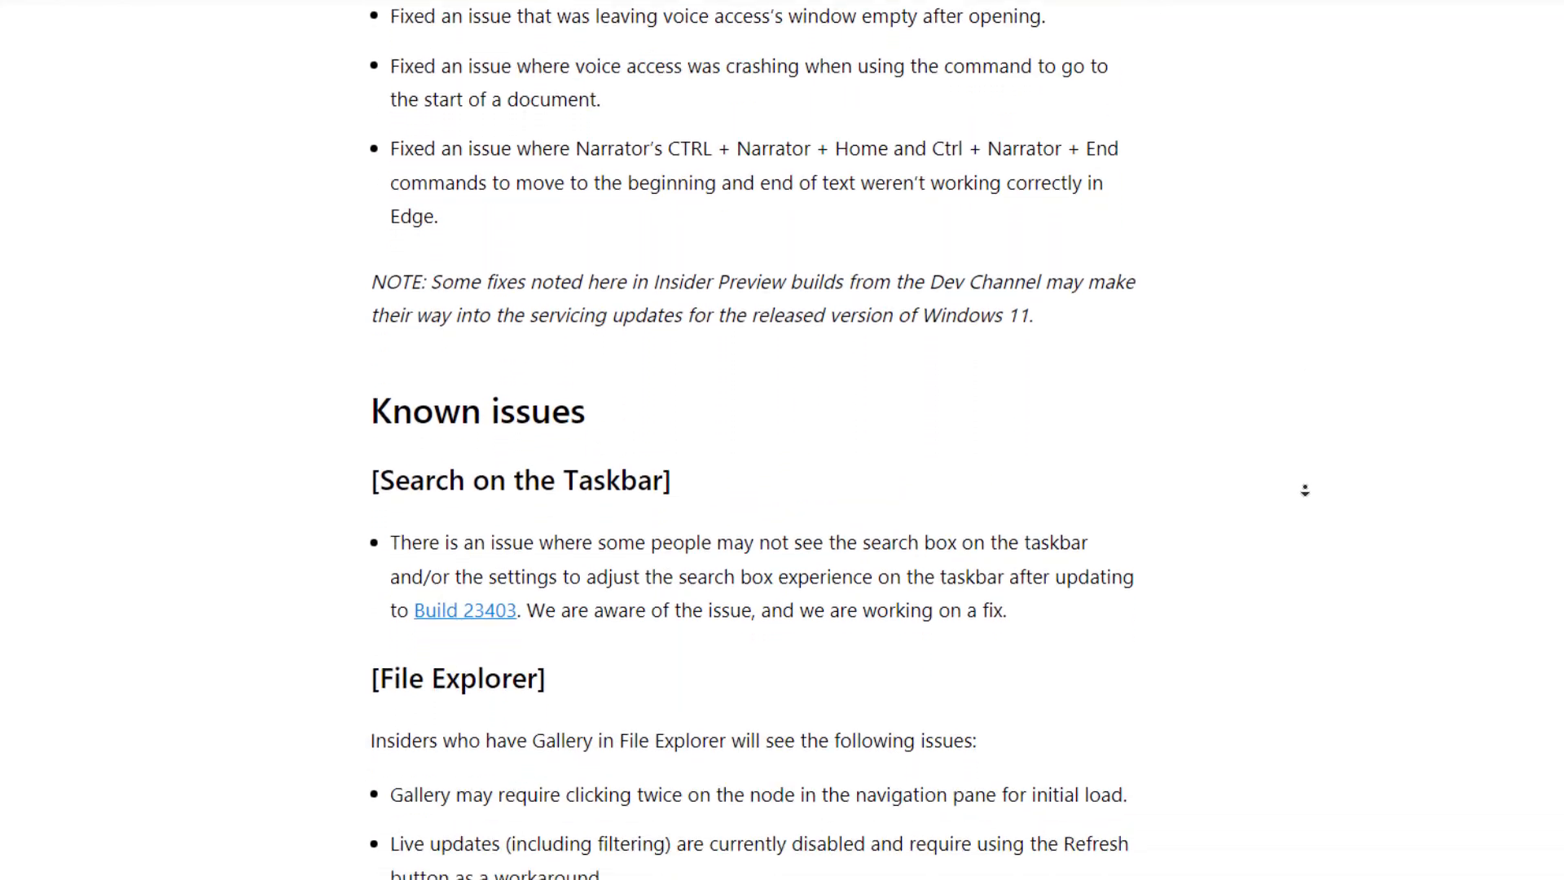